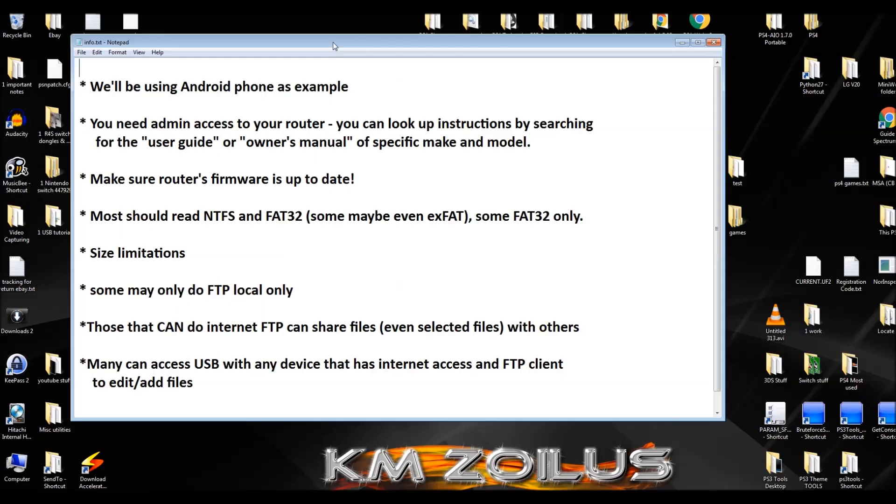
mouse_move(330, 47)
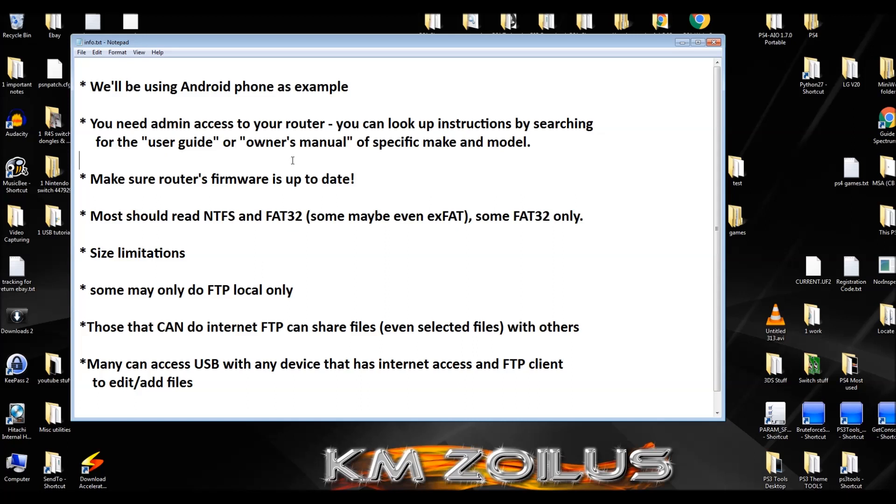
mouse_move(215, 219)
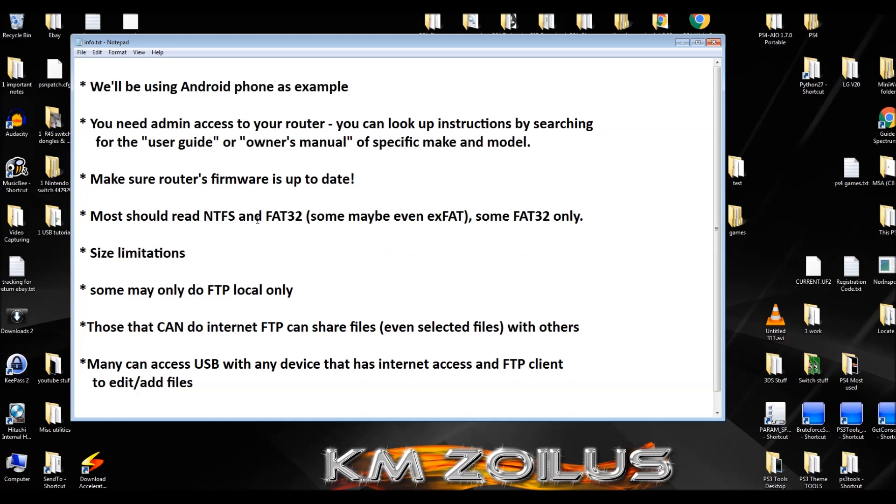
mouse_move(424, 212)
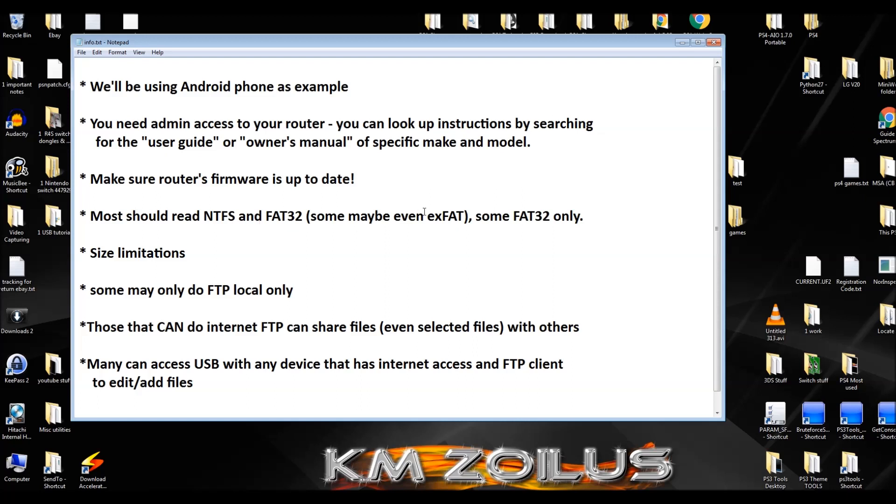
mouse_move(445, 225)
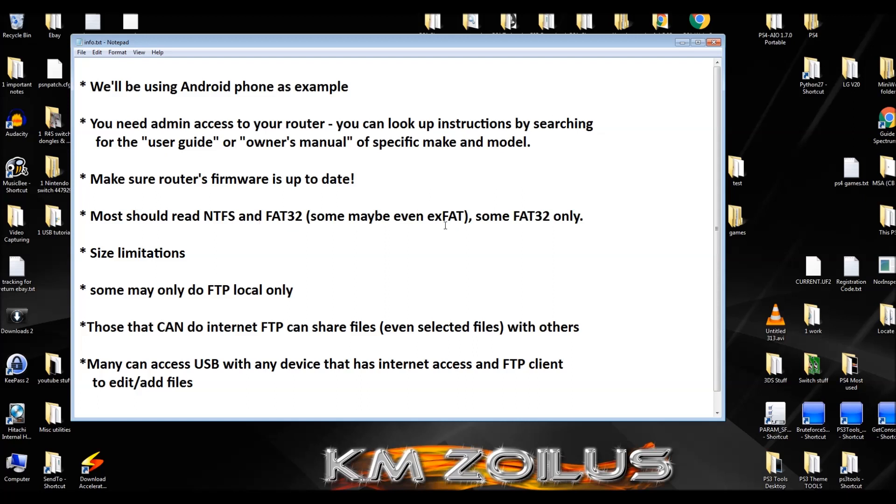
mouse_move(493, 225)
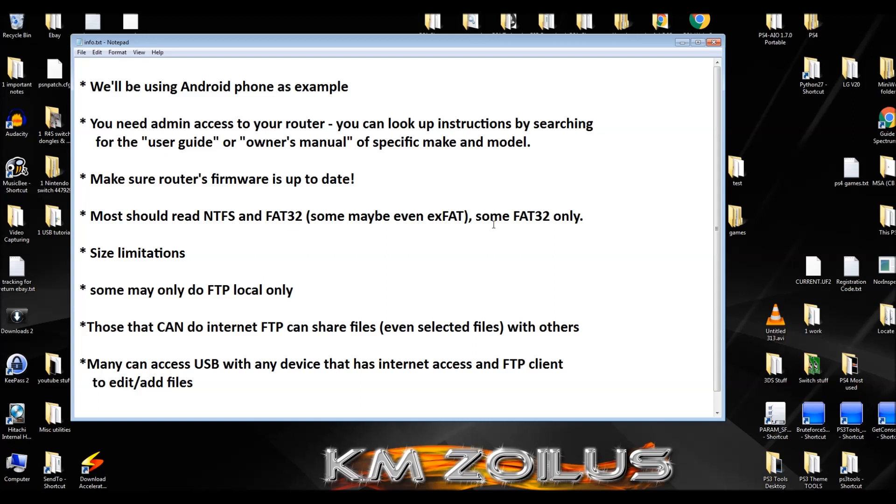
Step: Review the Sharing Access page with the default account and Network Neighborhood, FTP and internet FTP enabled
left_click(81, 160)
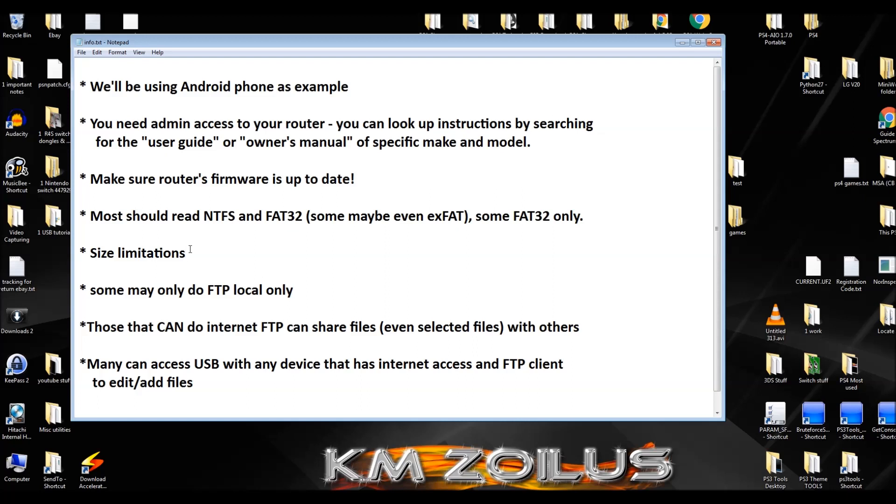
left_click(185, 253)
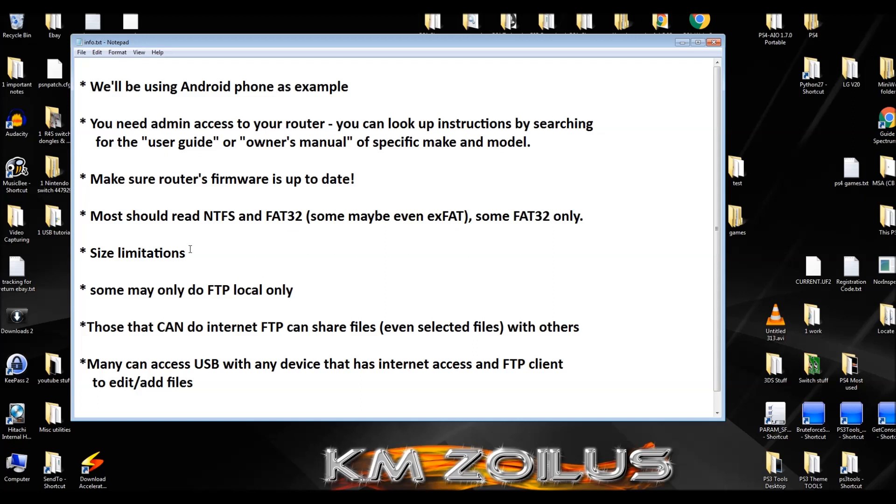
left_click(185, 253)
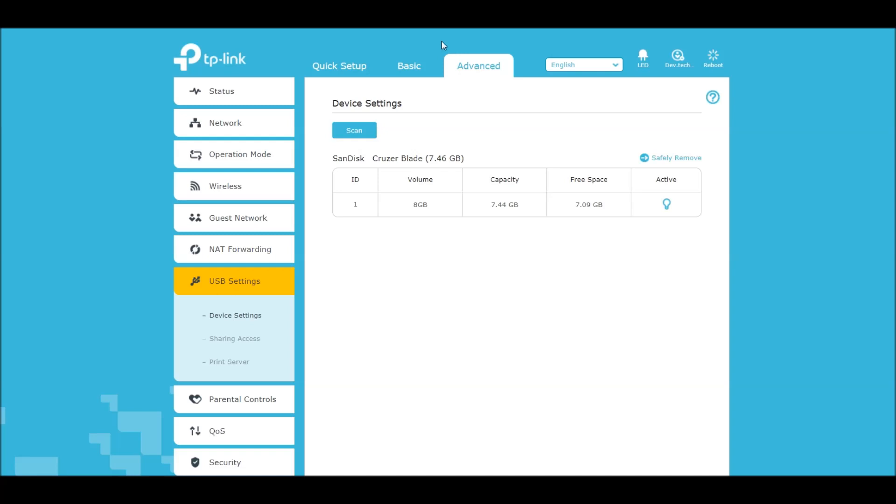
mouse_move(339, 44)
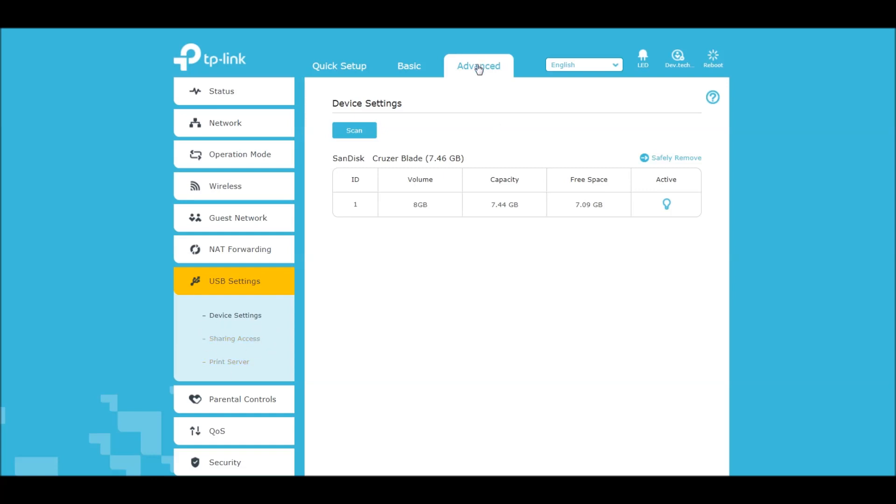
mouse_move(269, 316)
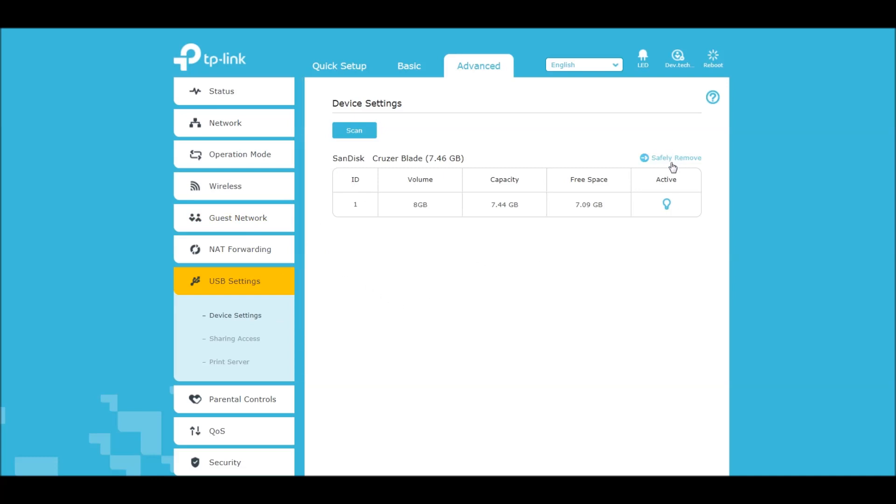
mouse_move(666, 204)
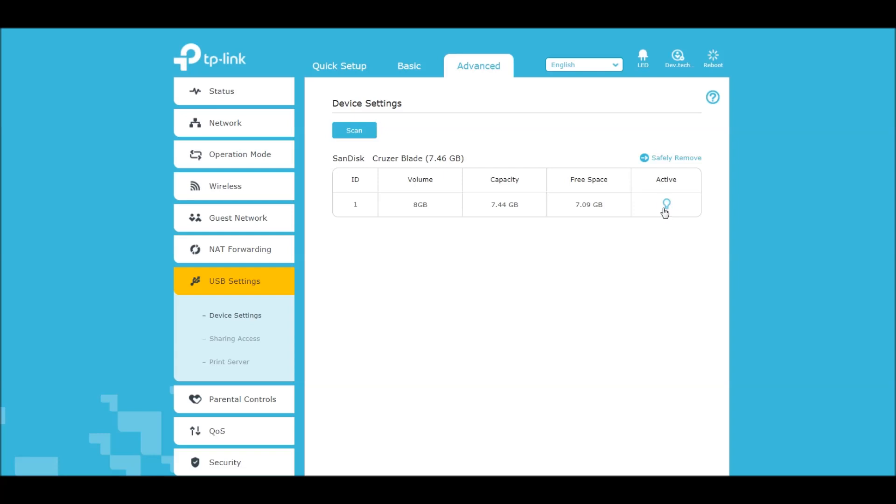
mouse_move(668, 207)
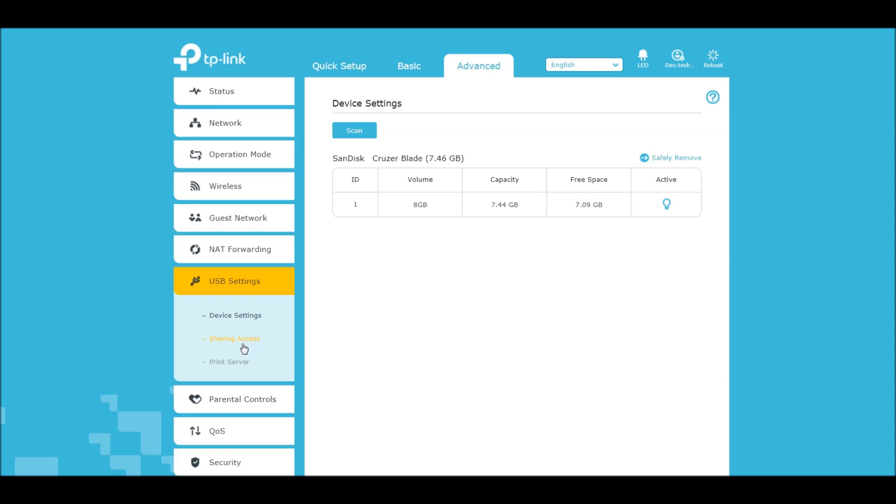
left_click(234, 338)
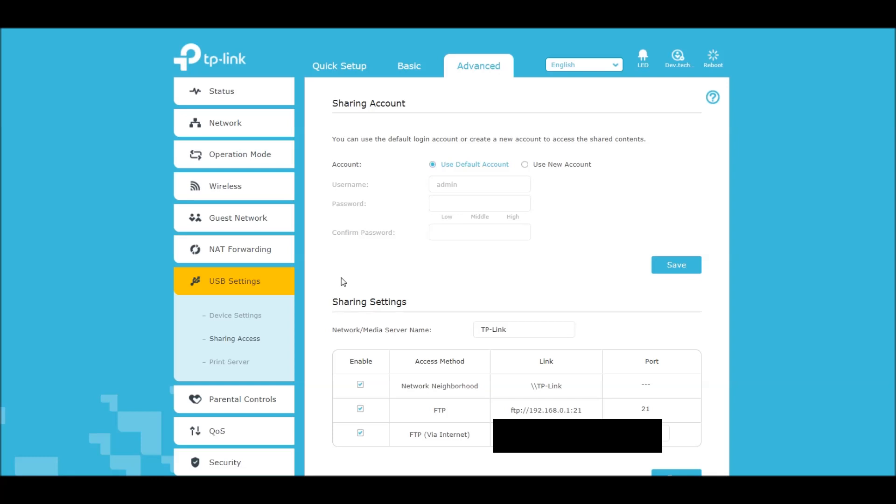
mouse_move(482, 312)
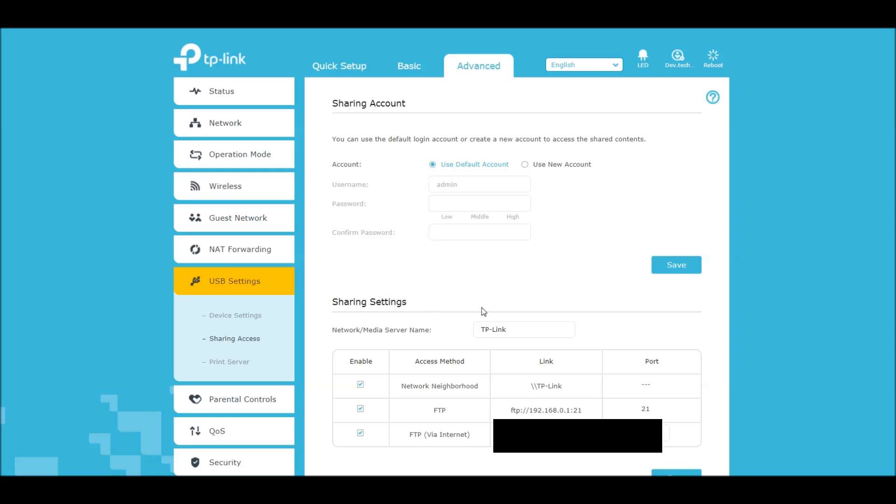
mouse_move(401, 380)
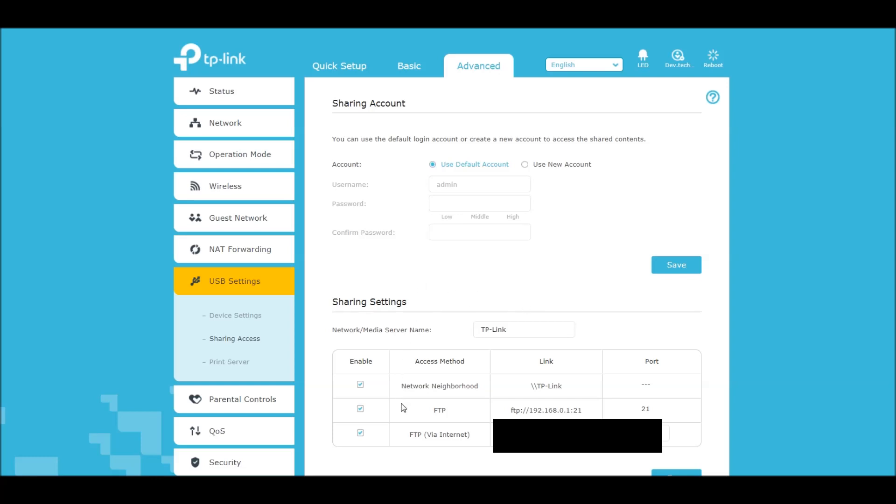
mouse_move(416, 408)
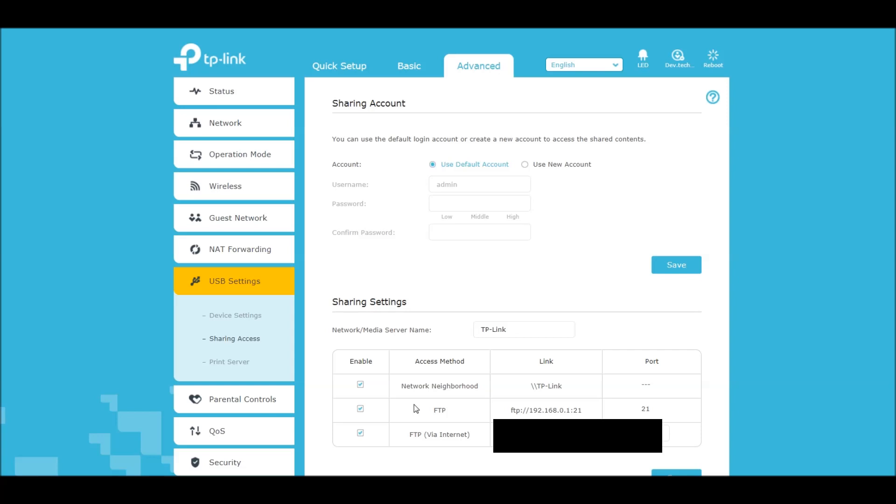
mouse_move(505, 412)
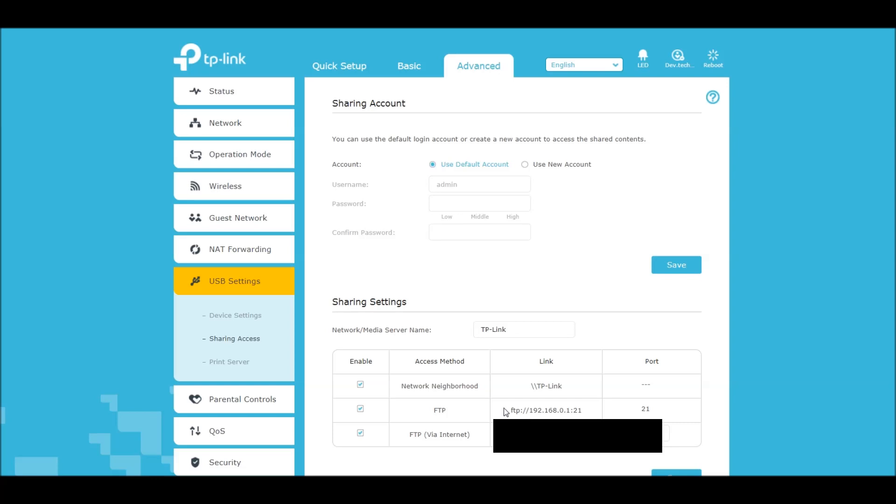
mouse_move(520, 418)
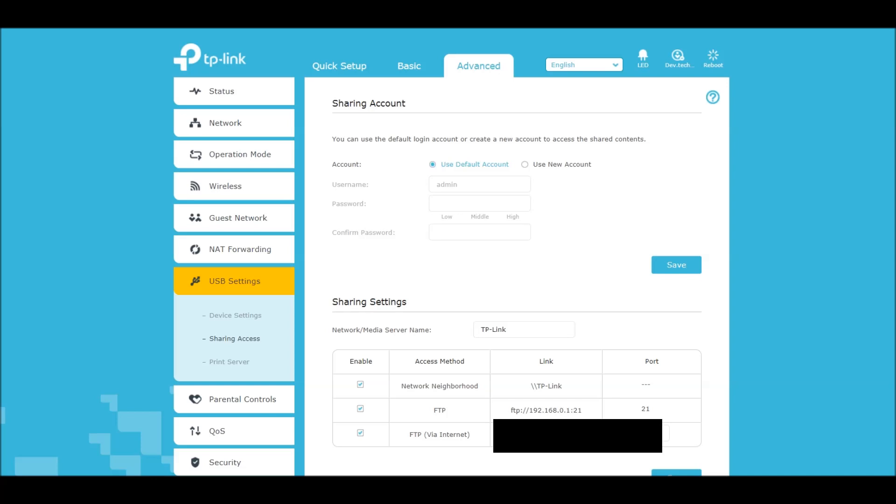
mouse_move(451, 444)
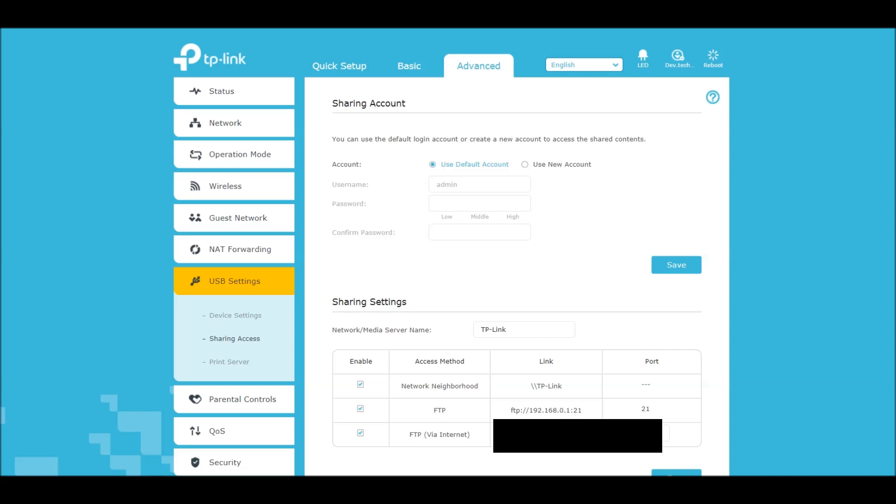
mouse_move(508, 455)
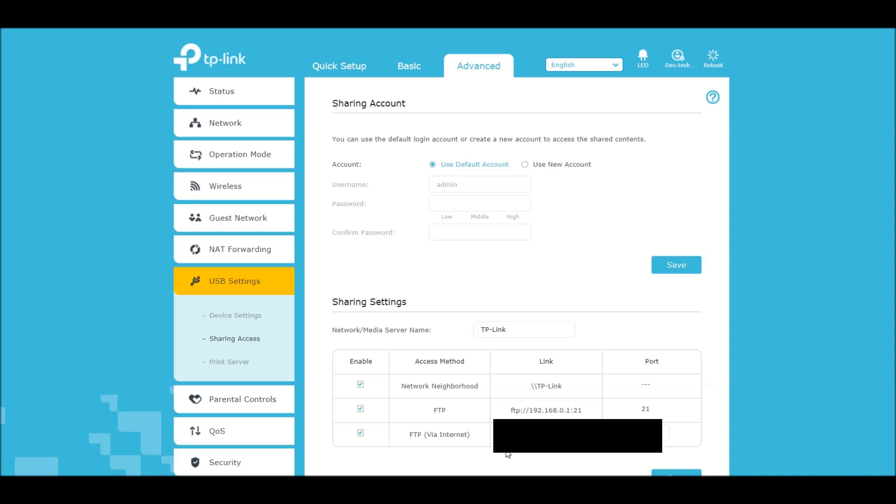
mouse_move(532, 417)
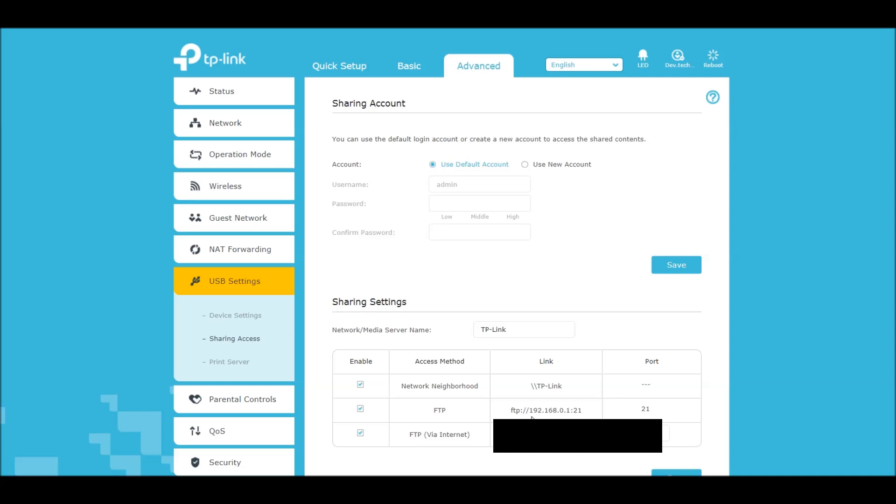
mouse_move(516, 462)
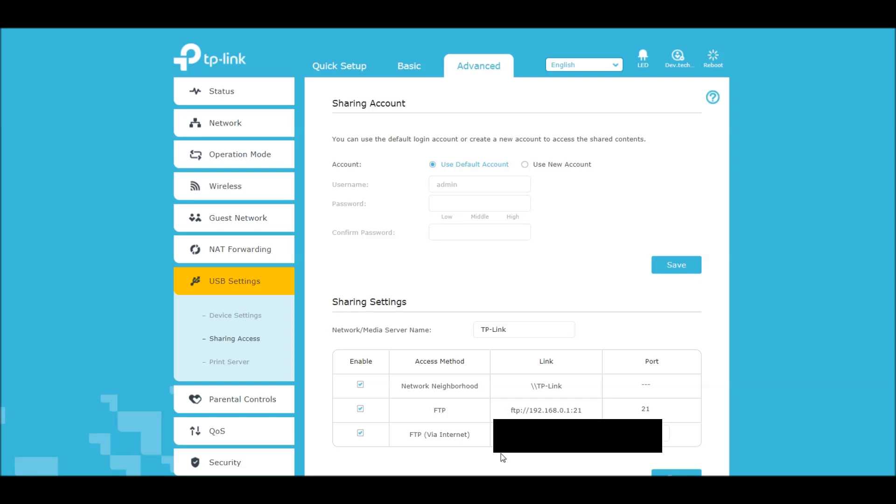
mouse_move(452, 455)
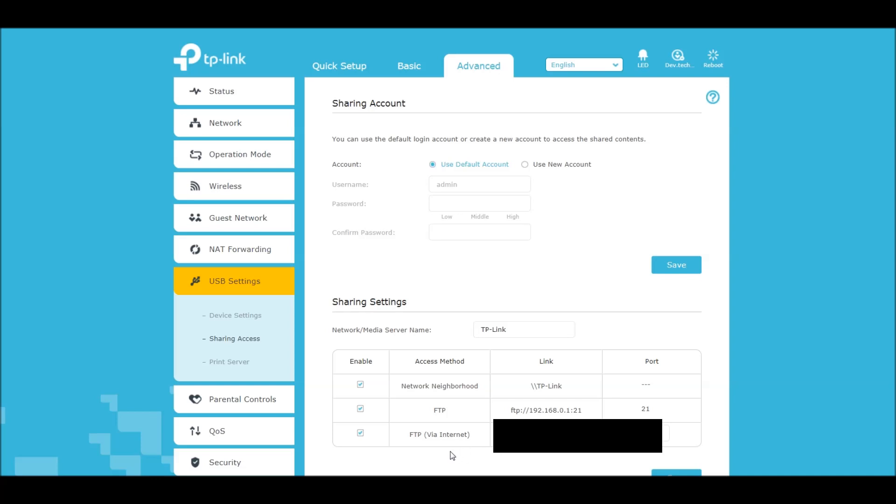
mouse_move(461, 446)
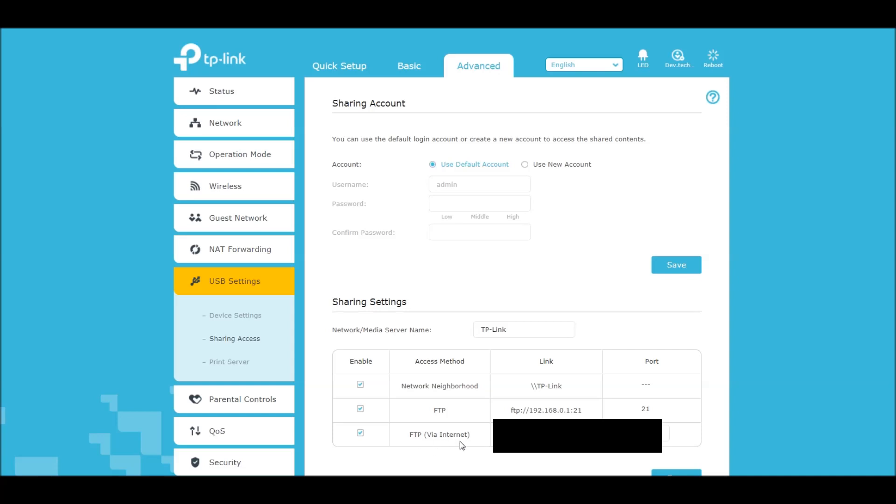
mouse_move(478, 439)
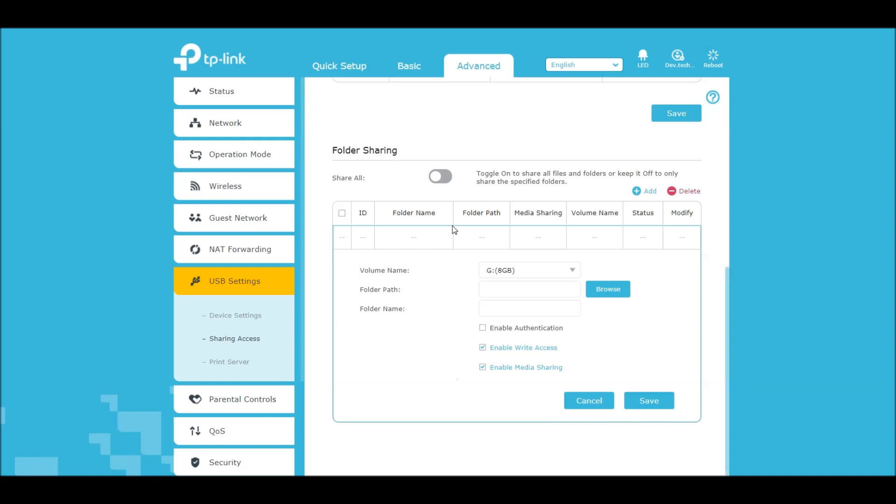
mouse_move(493, 210)
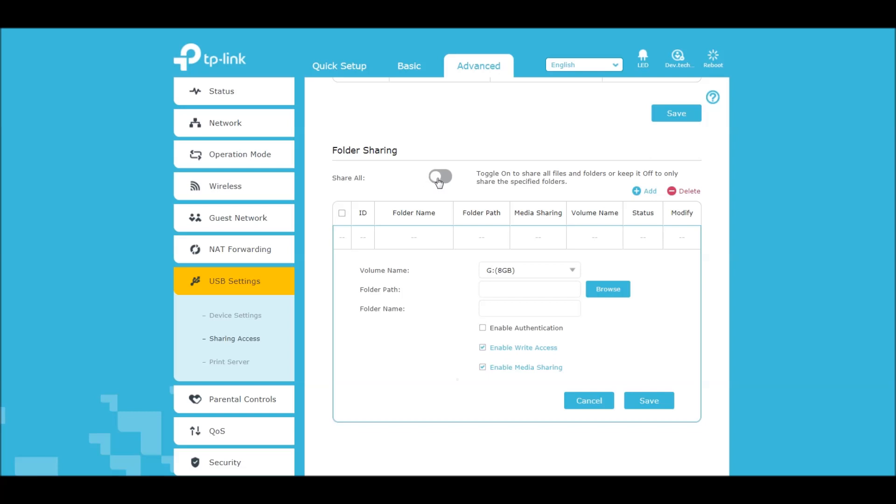
mouse_move(457, 182)
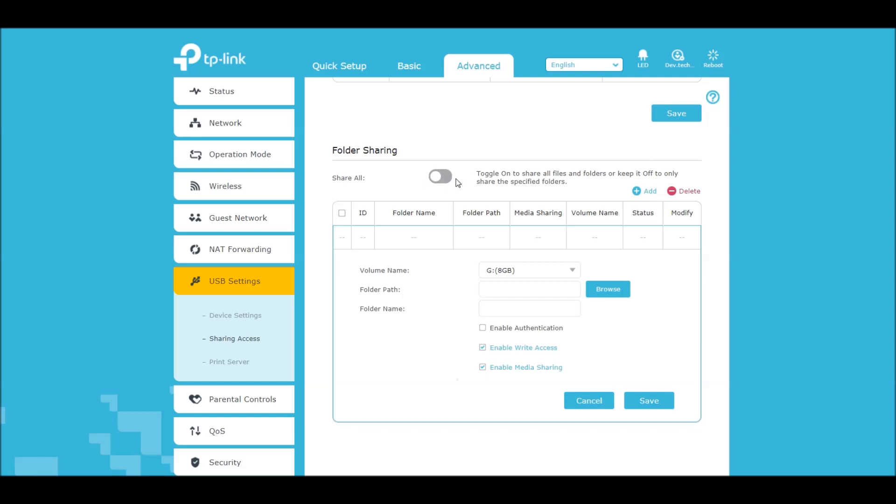
mouse_move(439, 179)
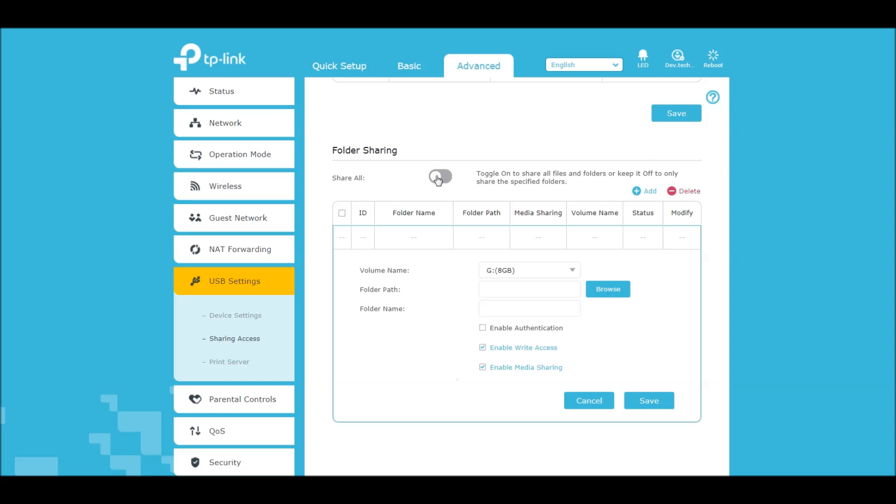
mouse_move(576, 186)
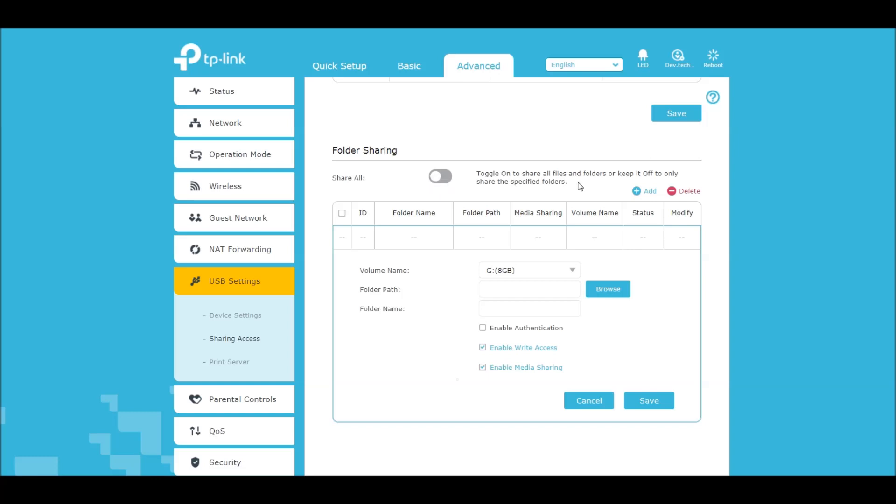
mouse_move(619, 196)
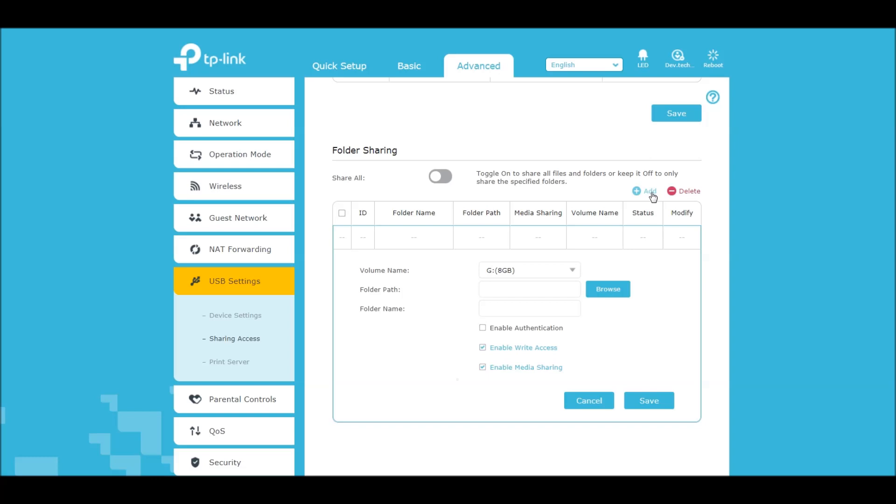
mouse_move(473, 394)
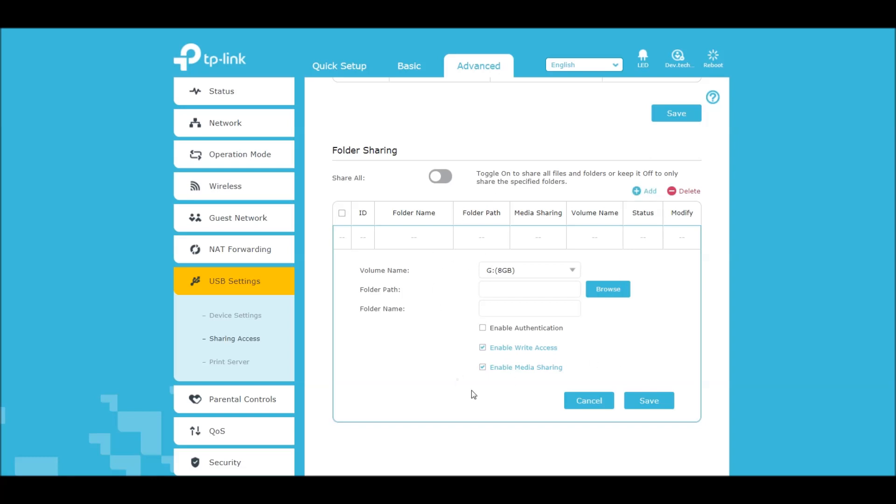
left_click(608, 289)
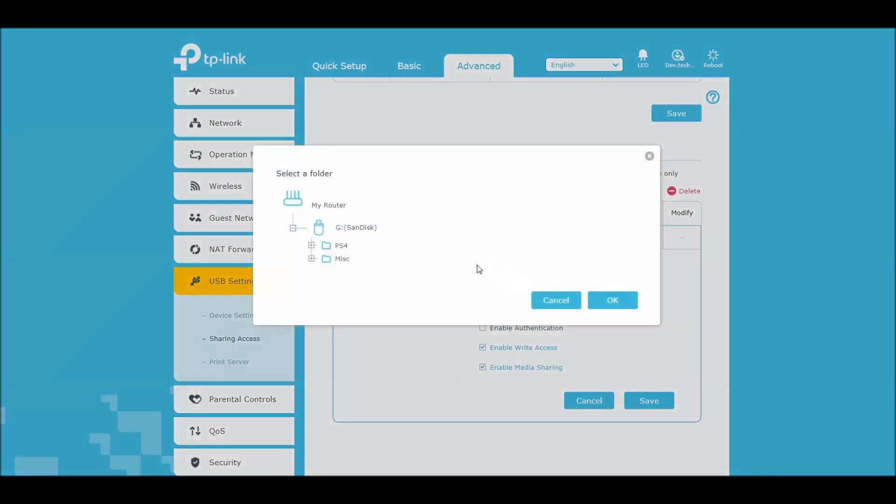
left_click(326, 246)
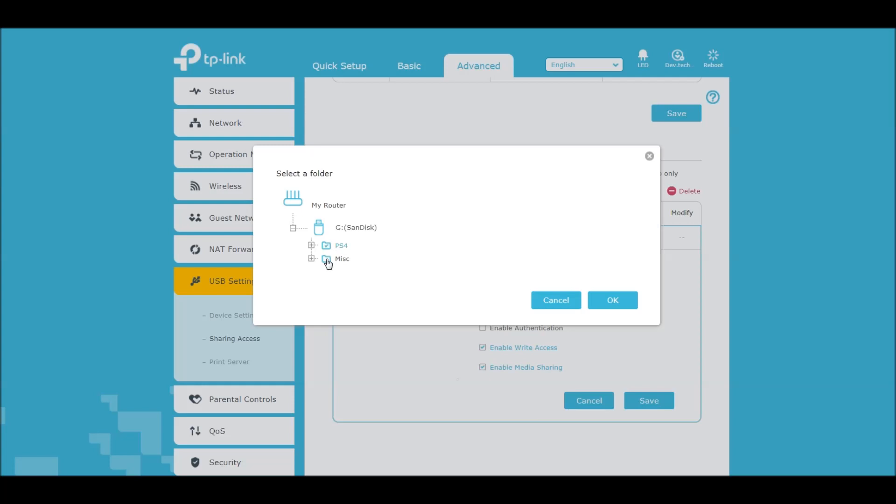
left_click(342, 259)
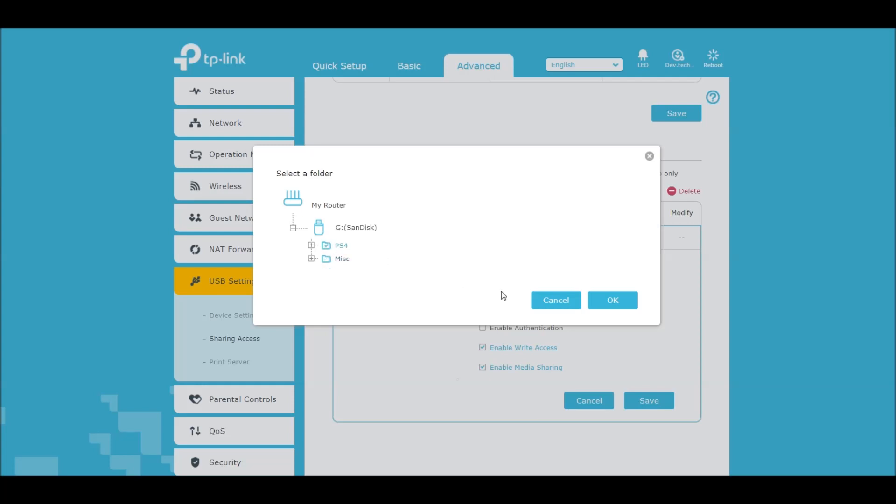
left_click(554, 300)
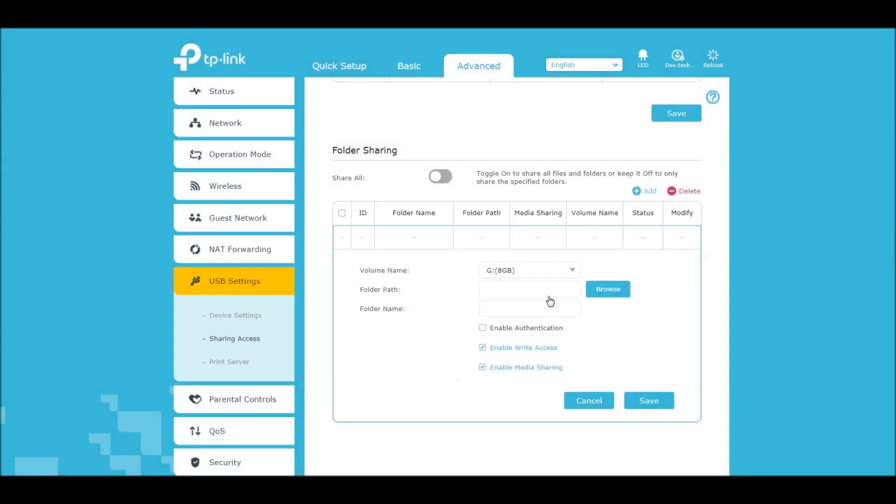
mouse_move(655, 252)
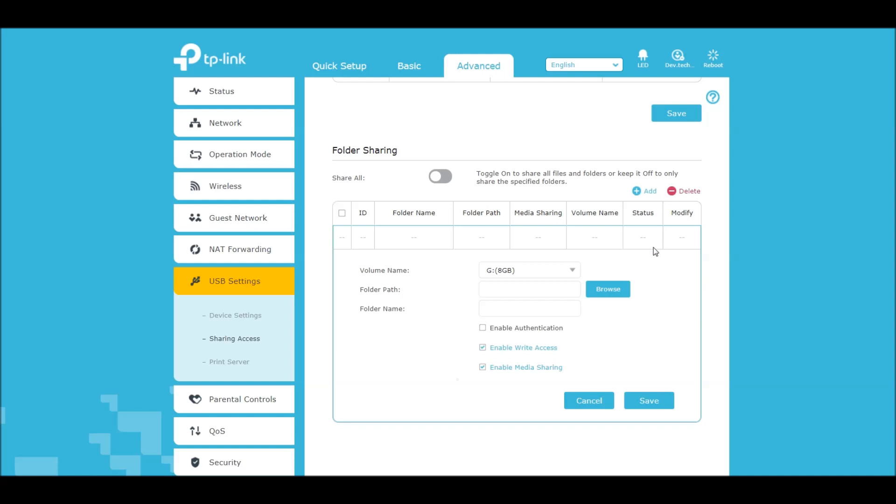
mouse_move(663, 261)
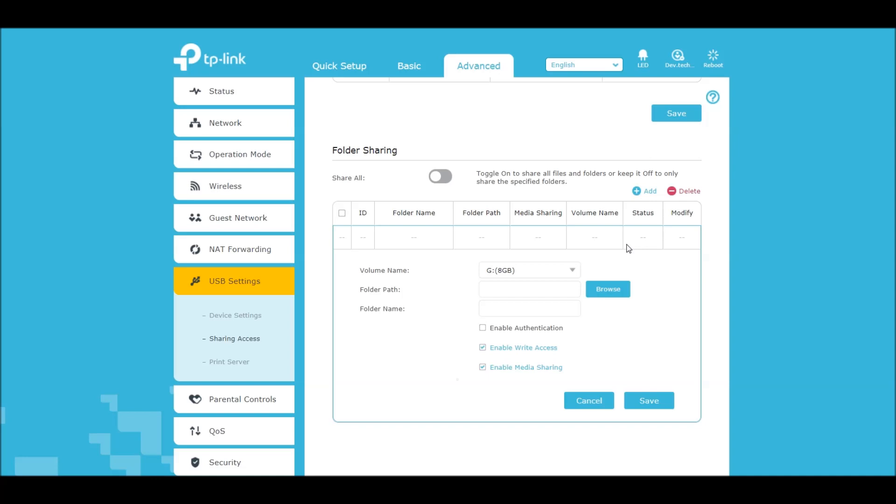
mouse_move(635, 243)
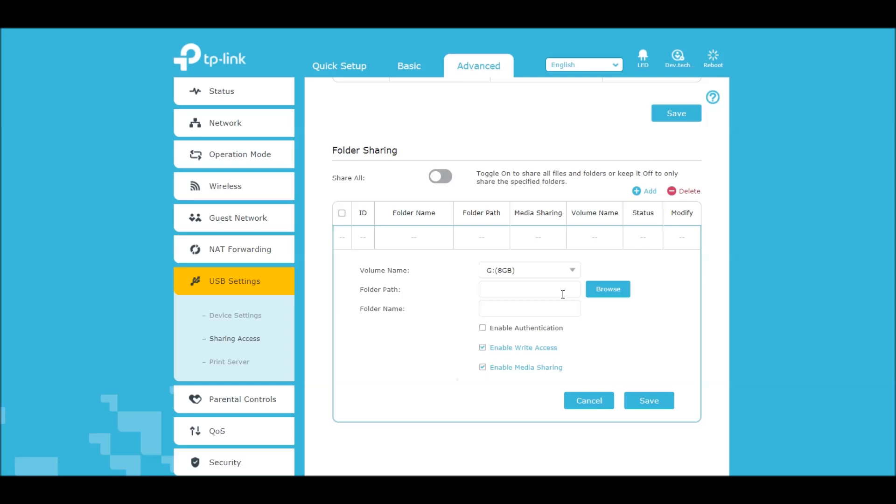
mouse_move(475, 308)
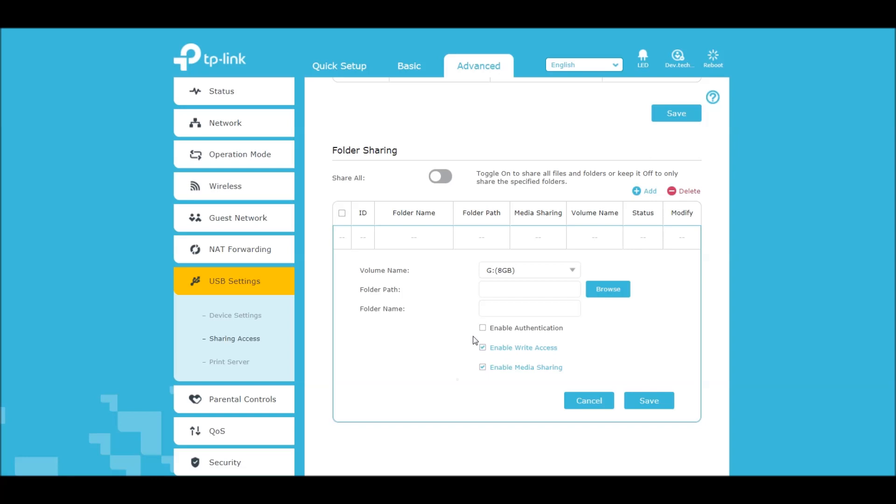
mouse_move(471, 256)
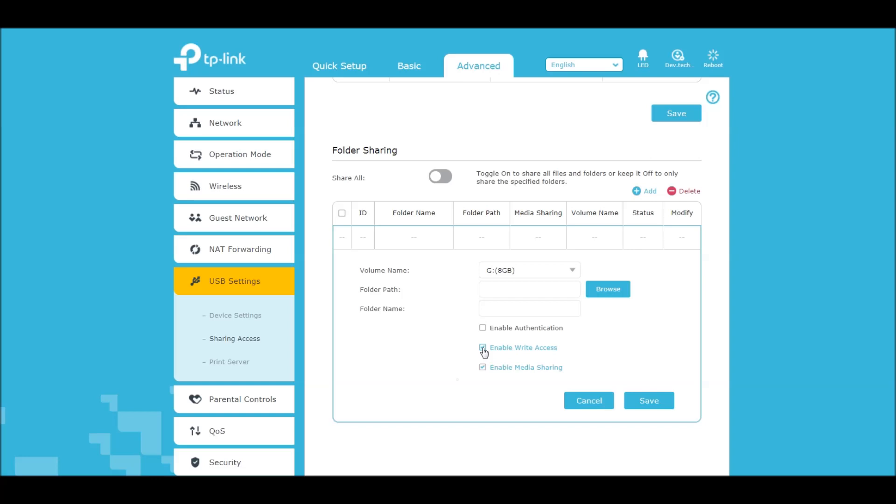
left_click(482, 347)
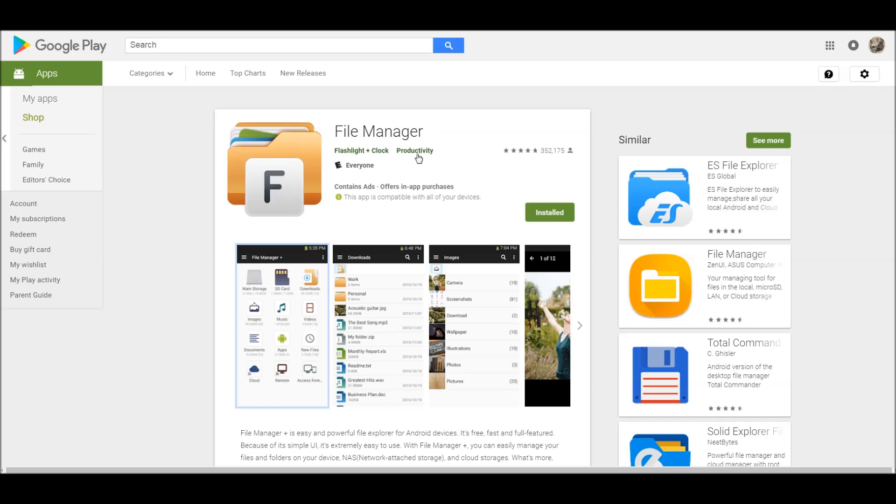
mouse_move(427, 141)
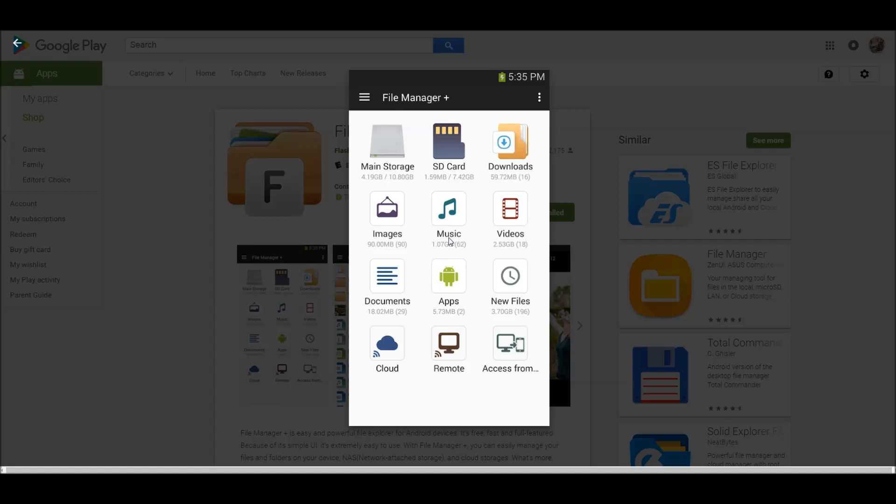
mouse_move(383, 334)
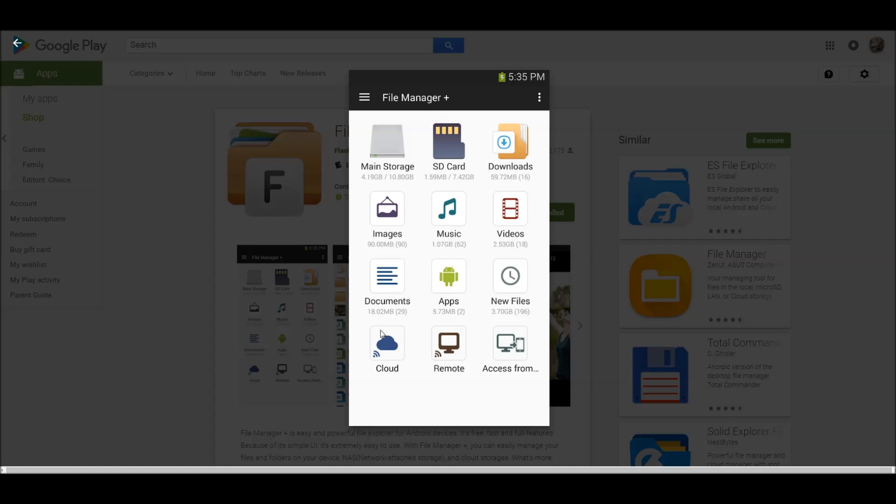
mouse_move(382, 342)
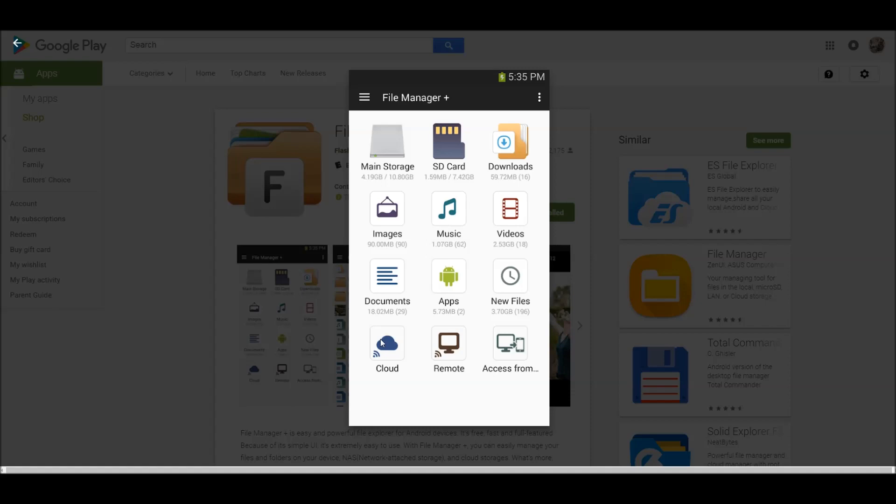
mouse_move(422, 309)
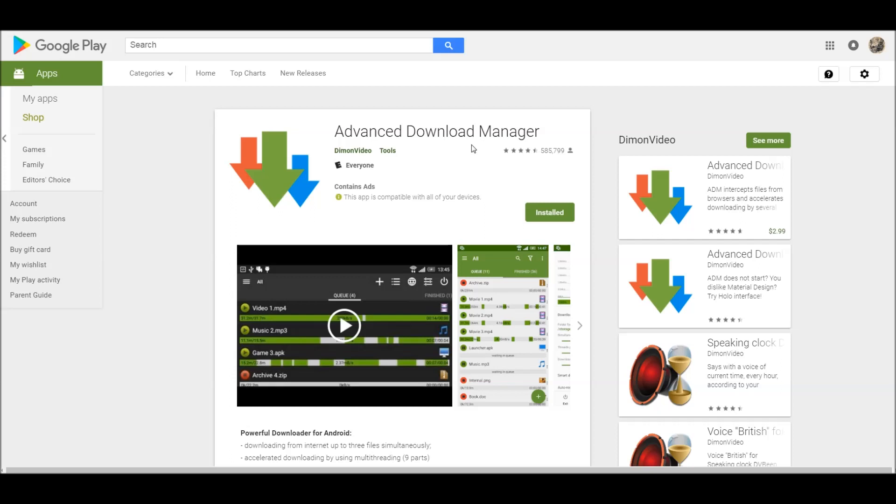
mouse_move(408, 132)
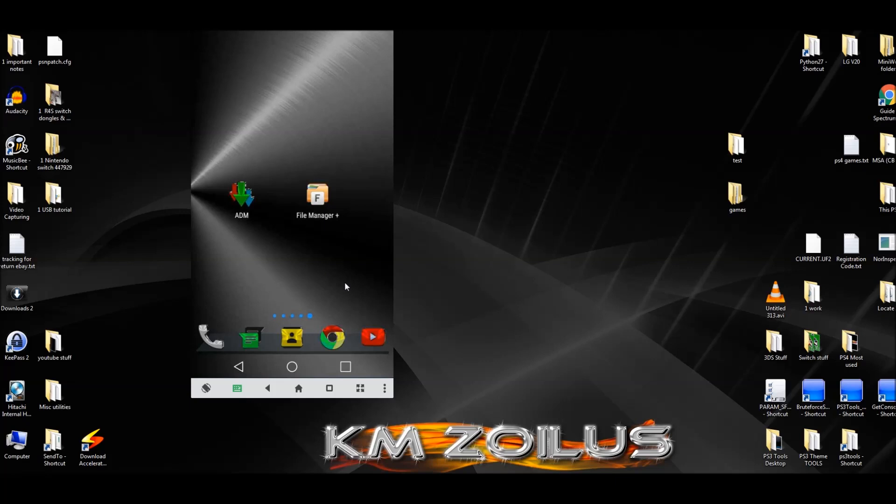
mouse_move(325, 204)
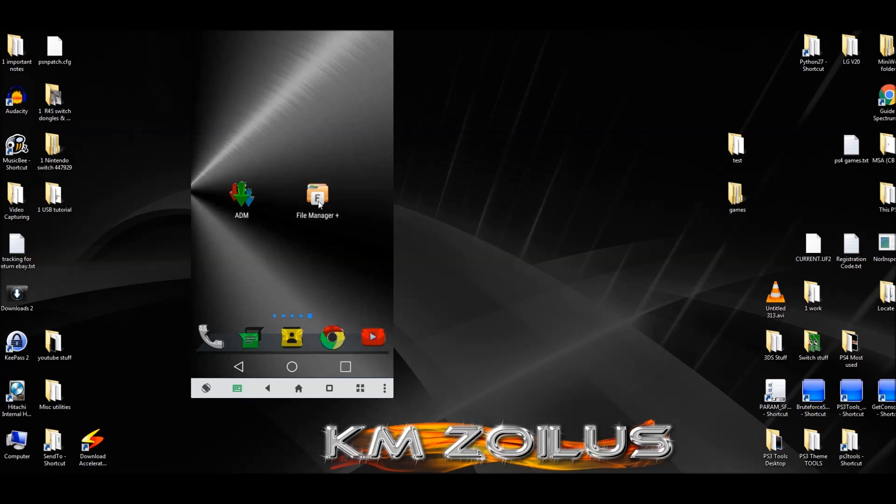
Step: Launch File Manager + and show its Remote list holding the anonymous Internet FTP entry
left_click(317, 197)
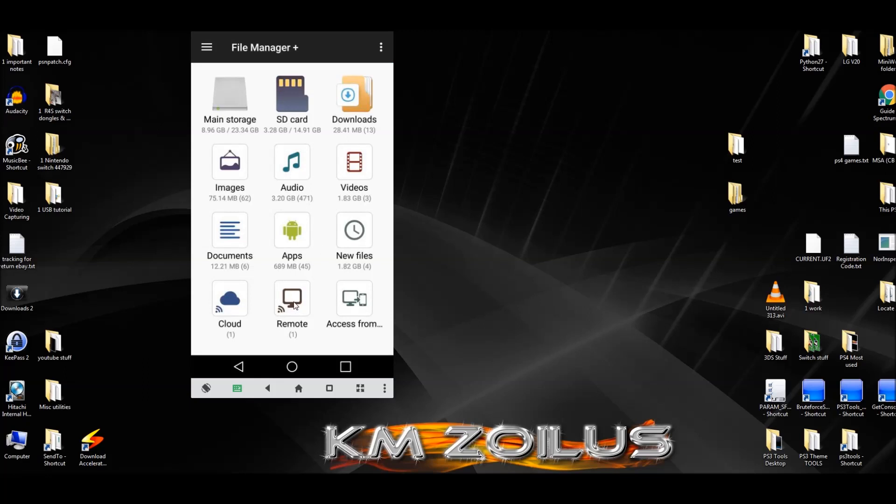
left_click(291, 298)
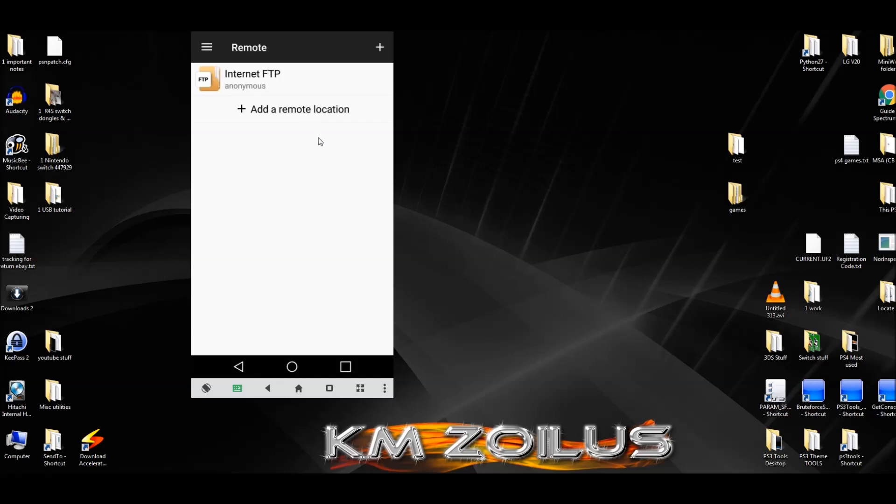
mouse_move(295, 122)
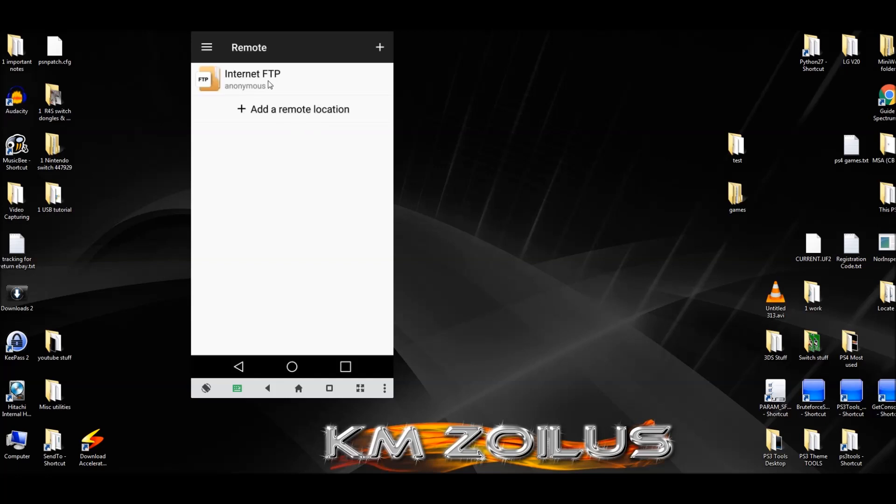
mouse_move(269, 135)
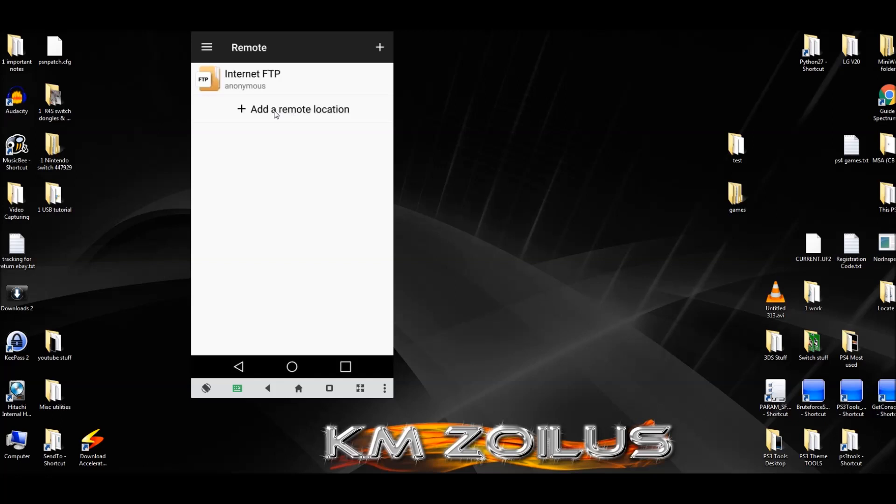
Step: Add an anonymous FTP remote at 192.168.0.1 port 21 and connect to browse its sda1 drive
left_click(293, 109)
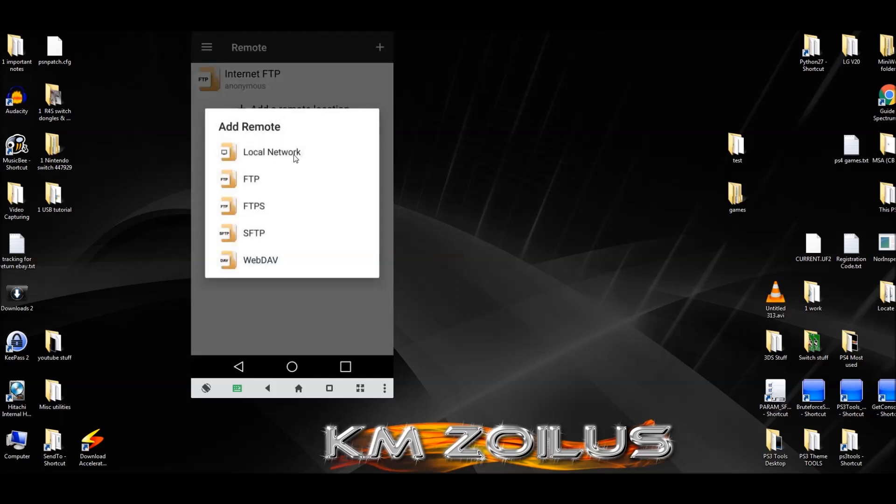
mouse_move(250, 182)
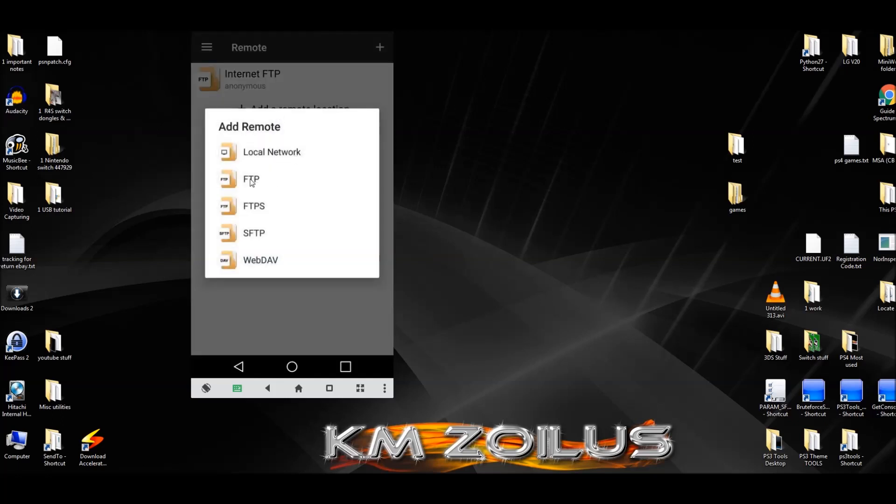
left_click(250, 179)
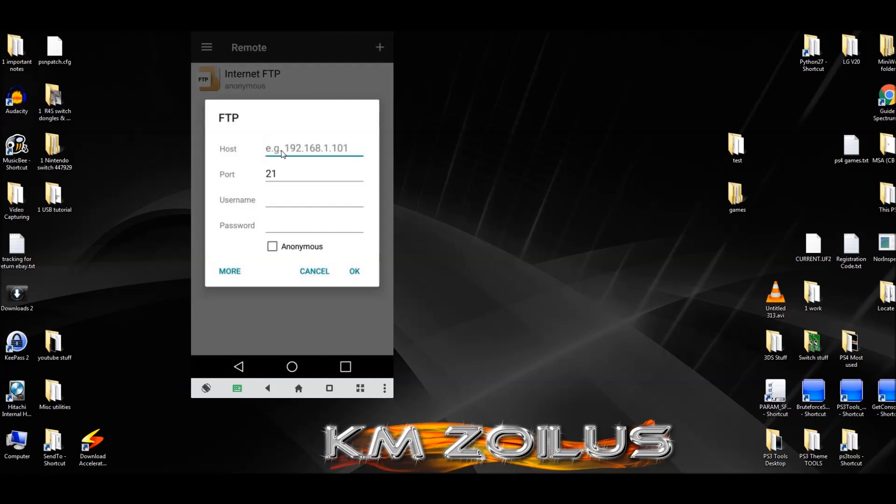
type("192.168.0.1")
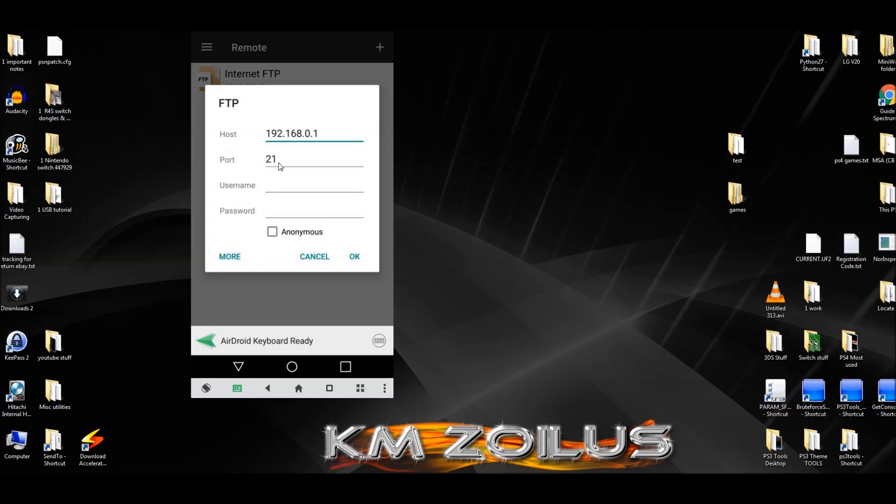
mouse_move(284, 183)
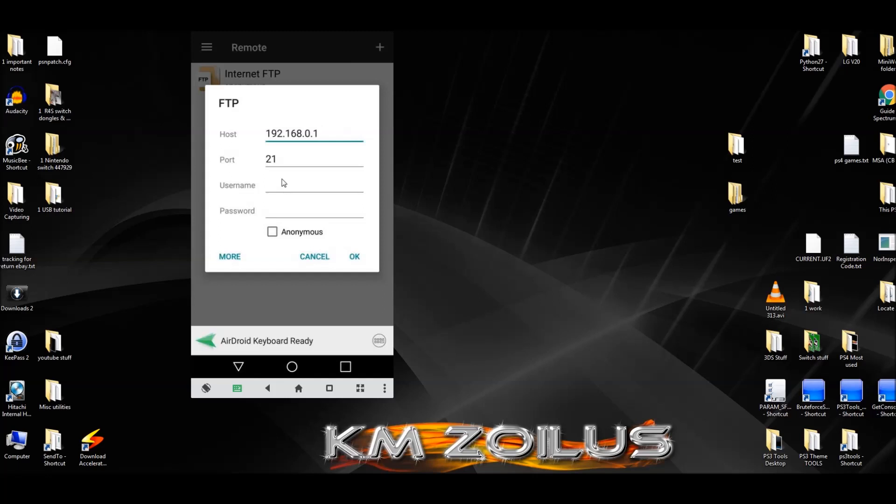
mouse_move(272, 238)
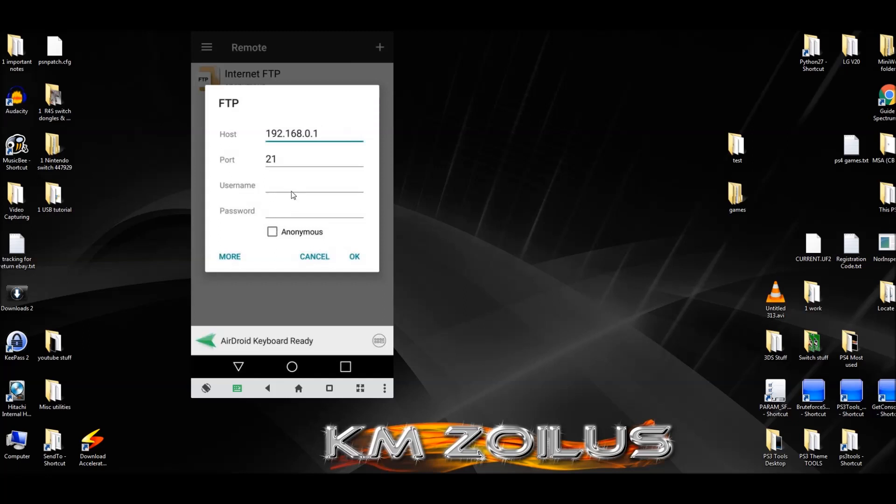
left_click(273, 232)
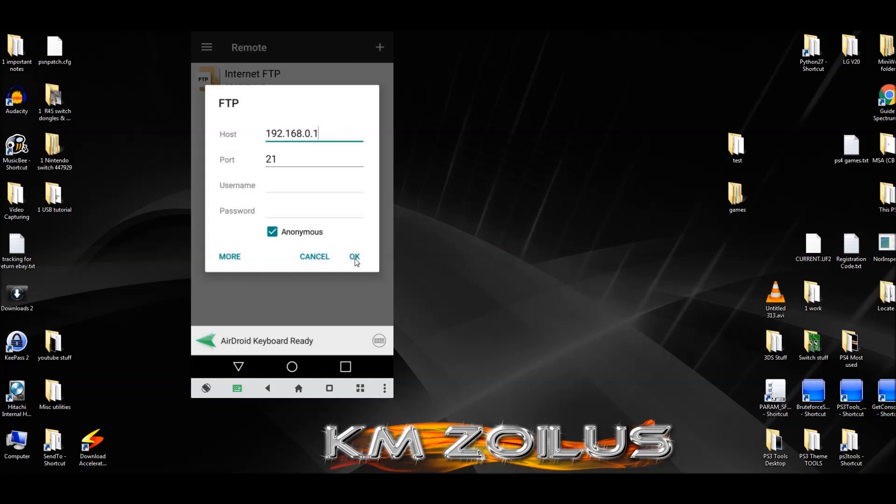
left_click(355, 256)
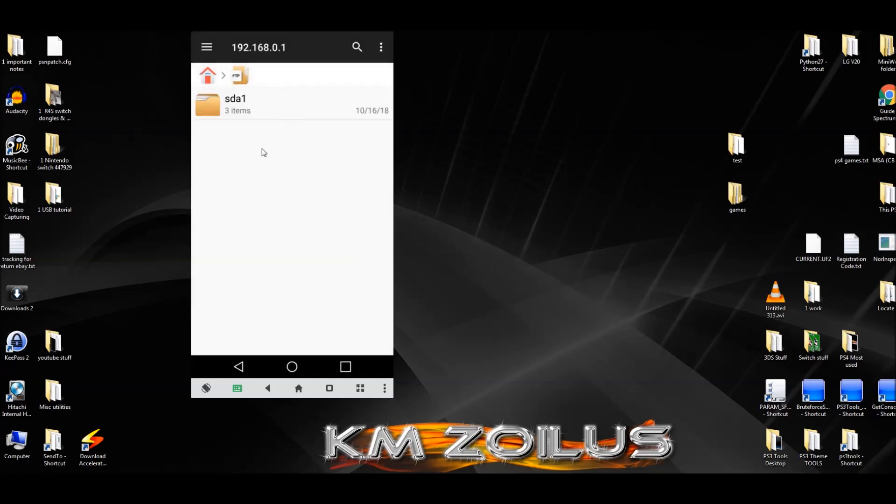
mouse_move(250, 105)
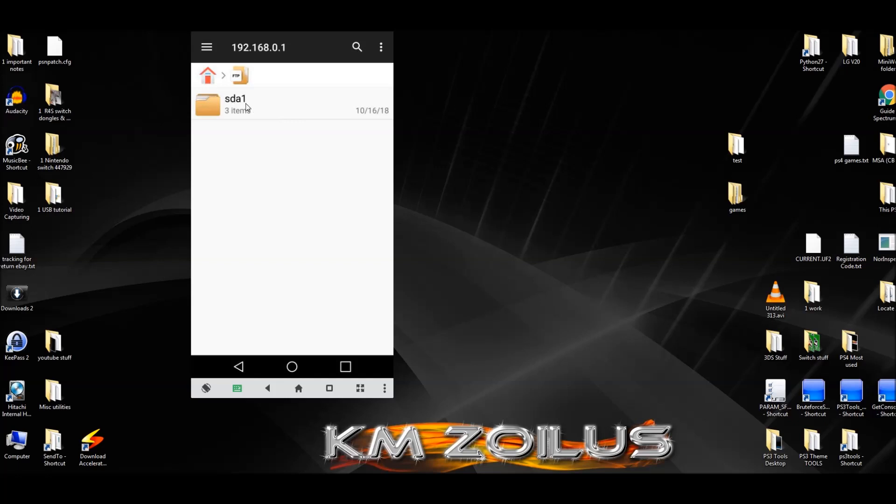
mouse_move(238, 109)
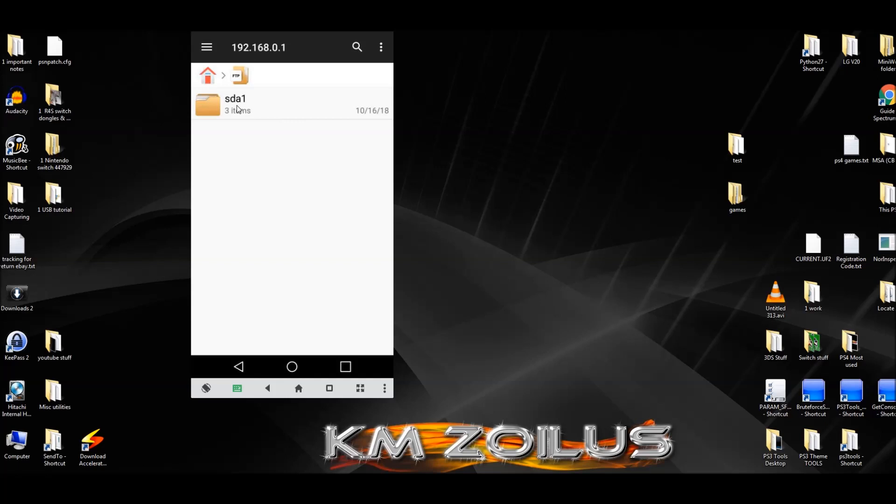
Step: Browse sda1's Misc and PS4 folders, then back out to the Remote list
left_click(235, 104)
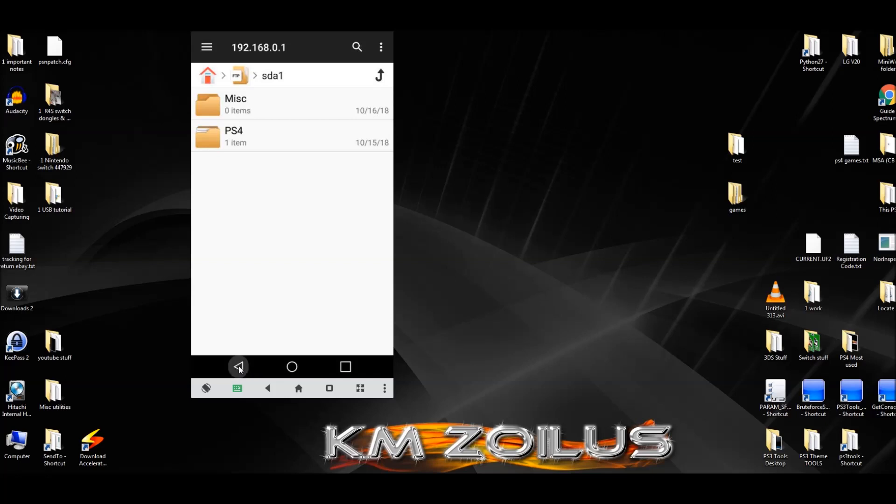
left_click(239, 366)
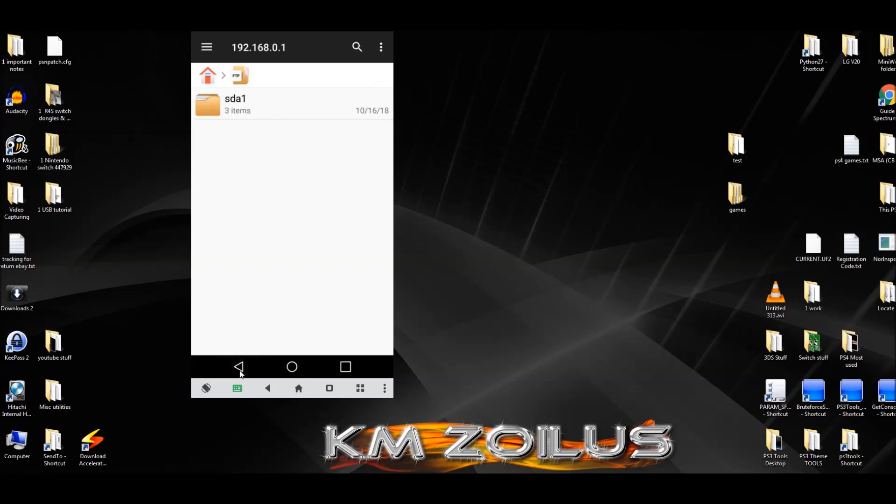
left_click(239, 366)
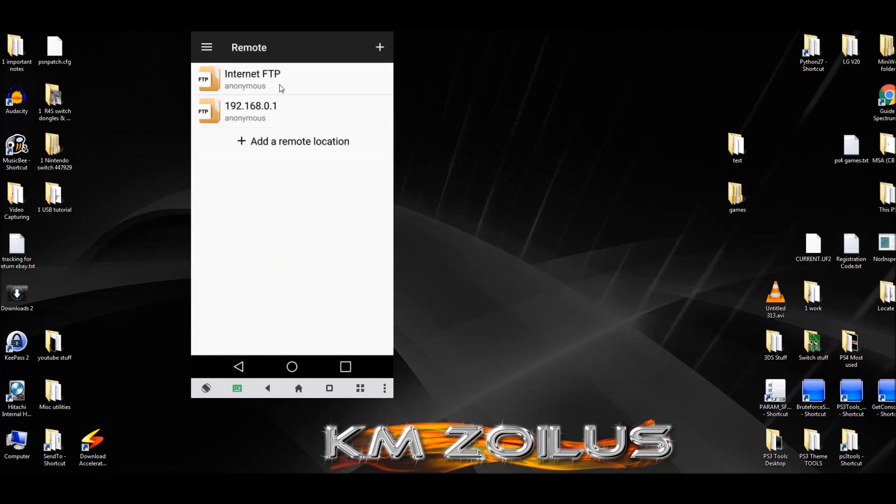
mouse_move(272, 114)
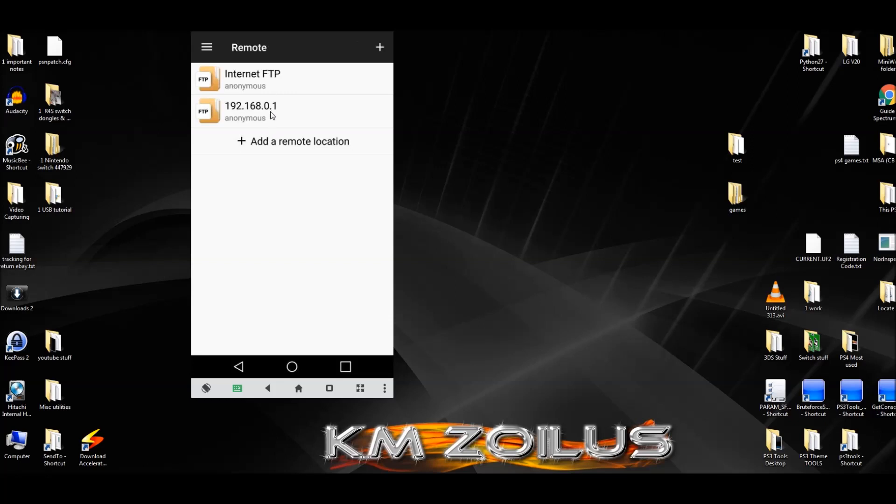
Step: Edit the 192.168.0.1 remote's settings and save it with the display name 'Home FTP'
left_click(251, 111)
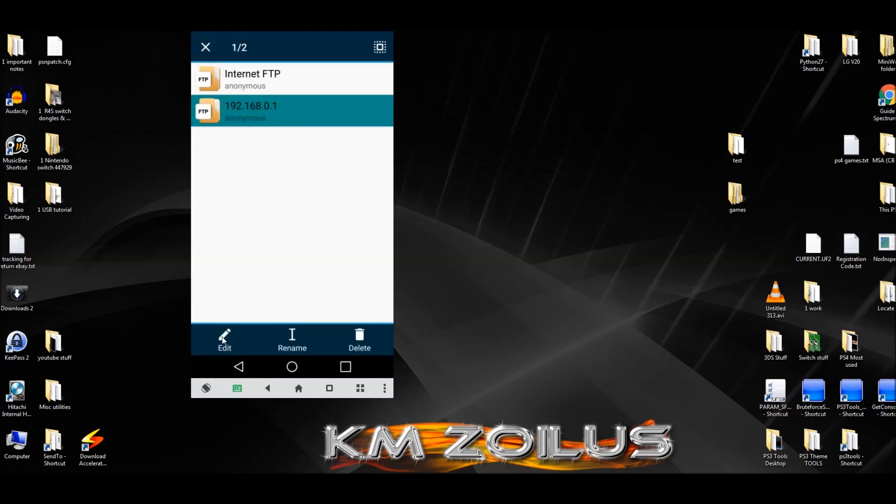
left_click(223, 340)
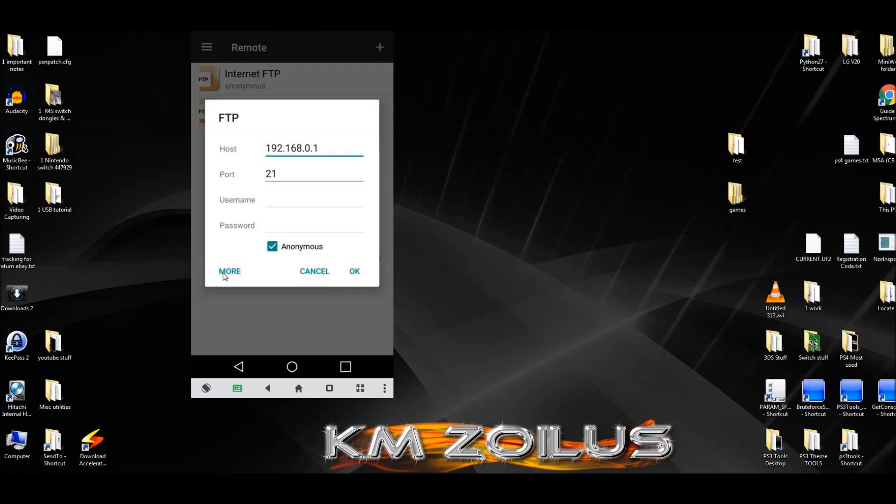
left_click(230, 271)
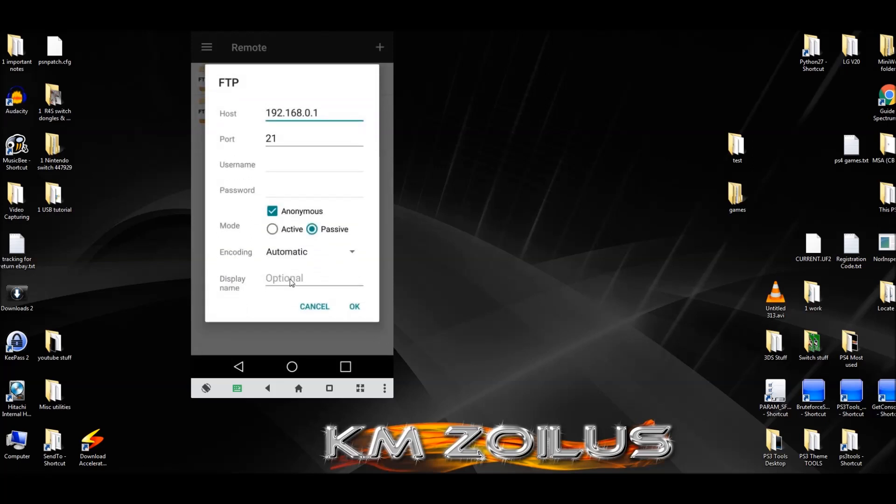
left_click(313, 278)
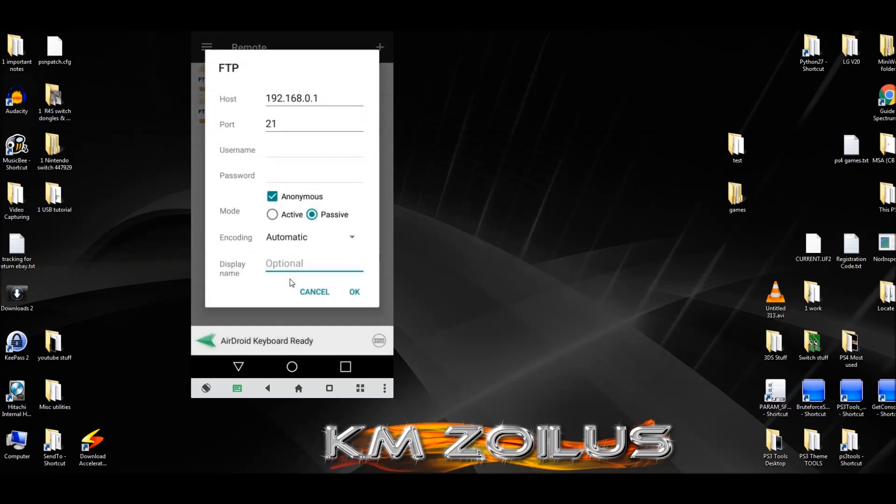
type("Home FTP")
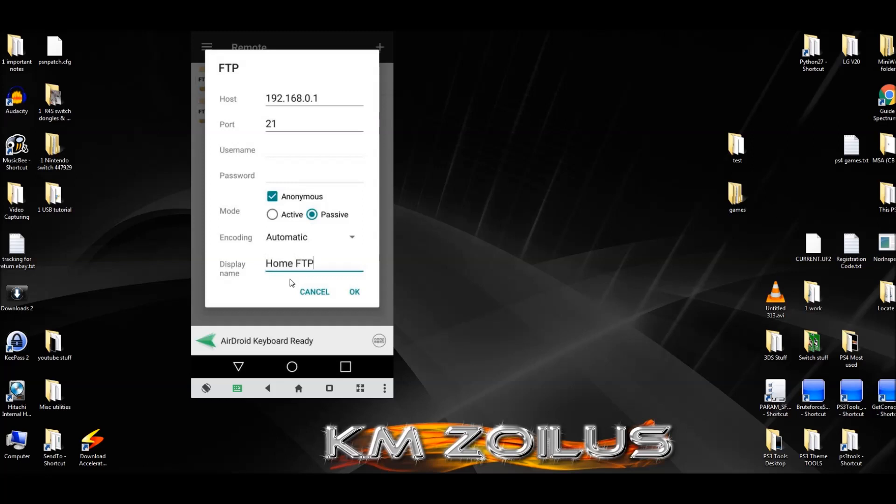
left_click(354, 292)
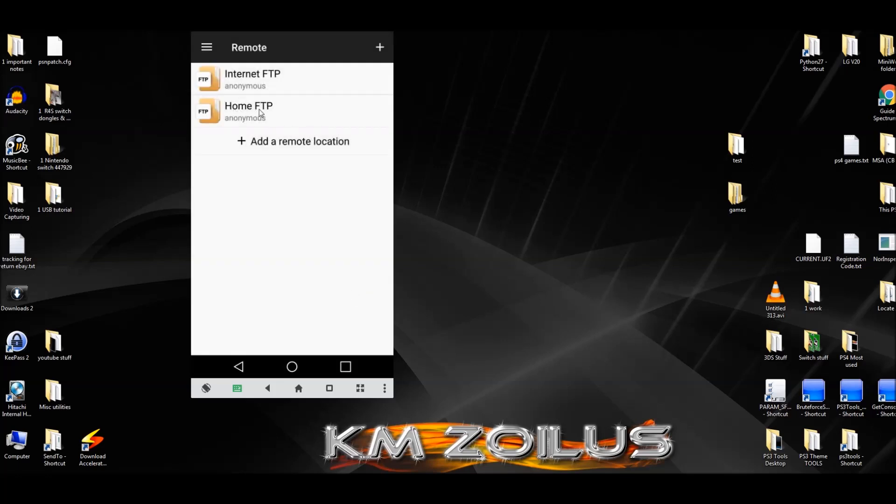
mouse_move(259, 116)
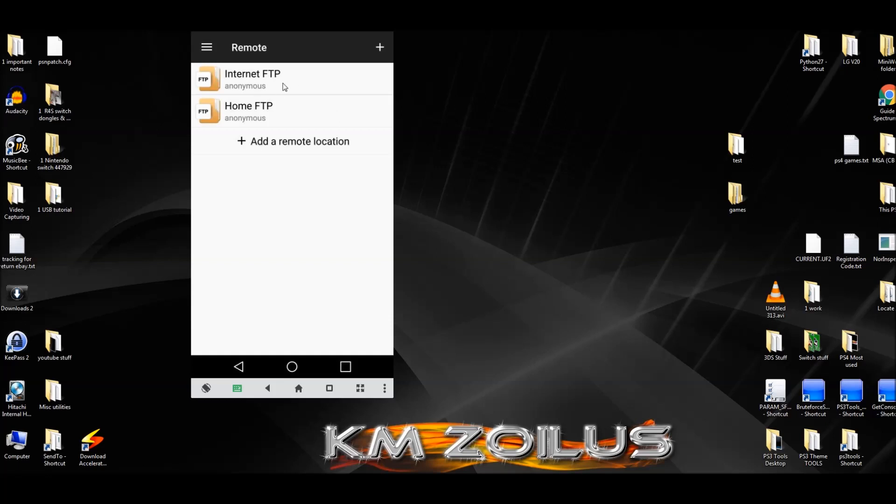
mouse_move(275, 86)
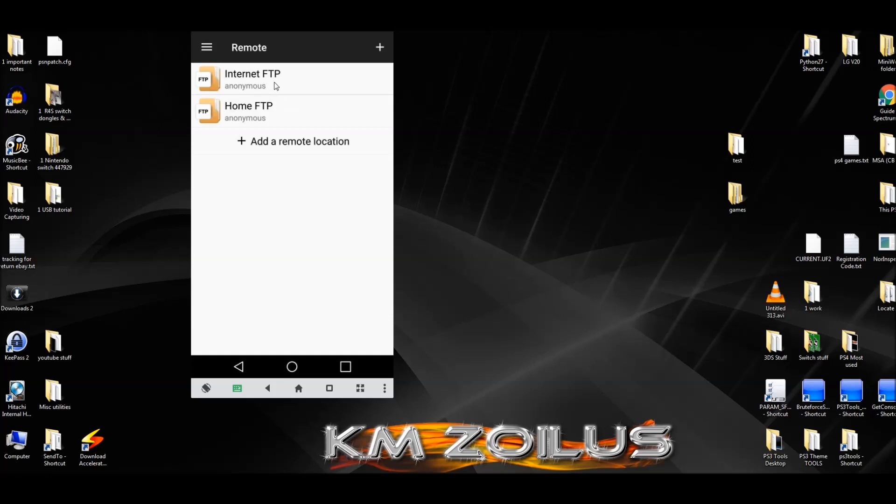
mouse_move(259, 86)
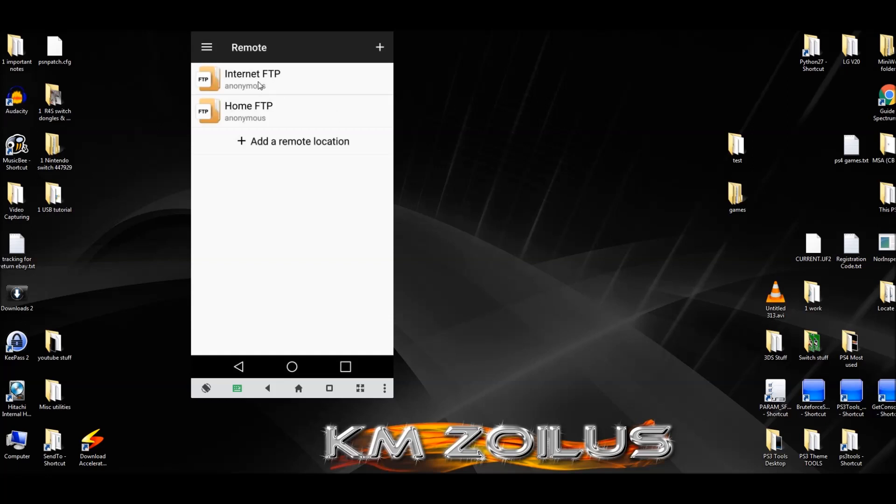
Step: View sda1's Misc and PS4 folders via Internet FTP, then back out to the app's home screen
left_click(252, 79)
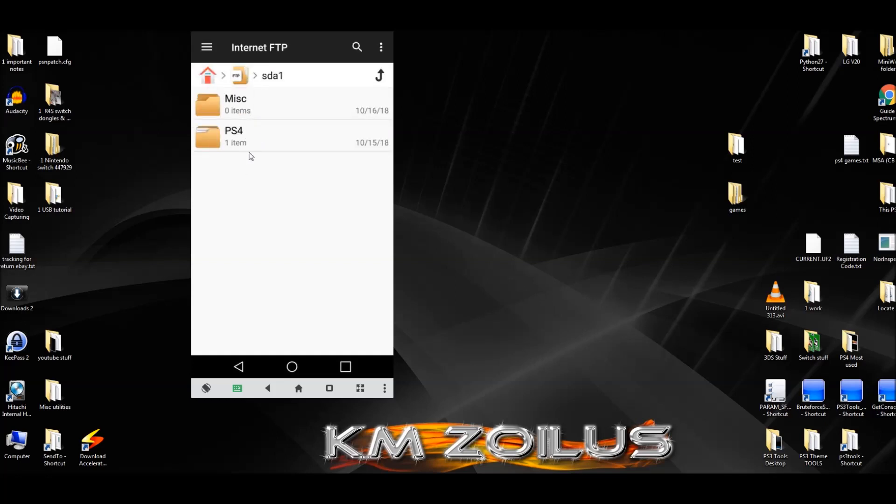
left_click(238, 367)
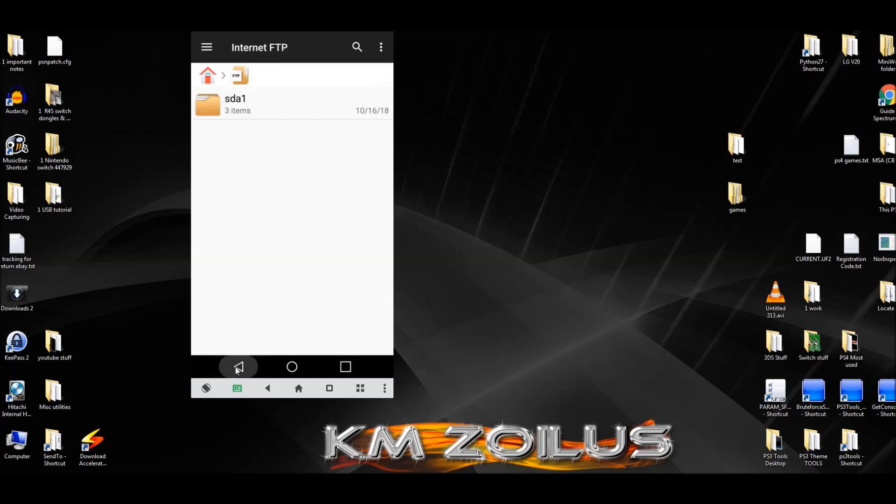
left_click(238, 367)
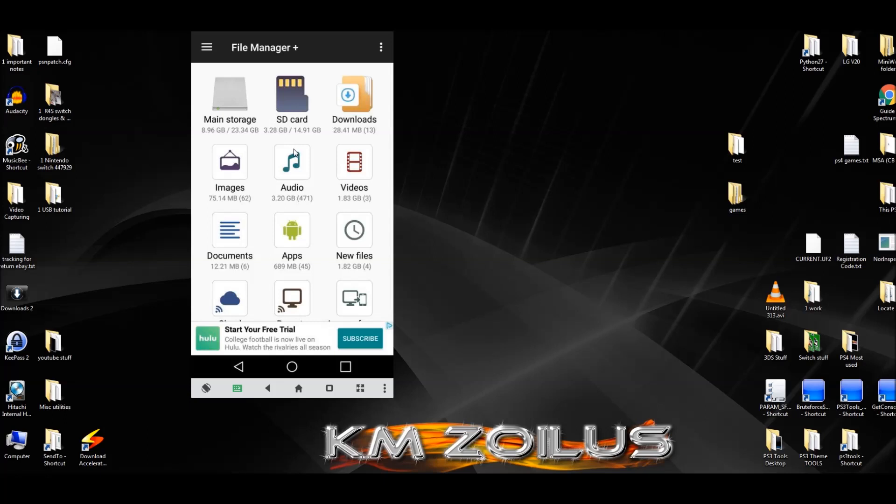
mouse_move(335, 102)
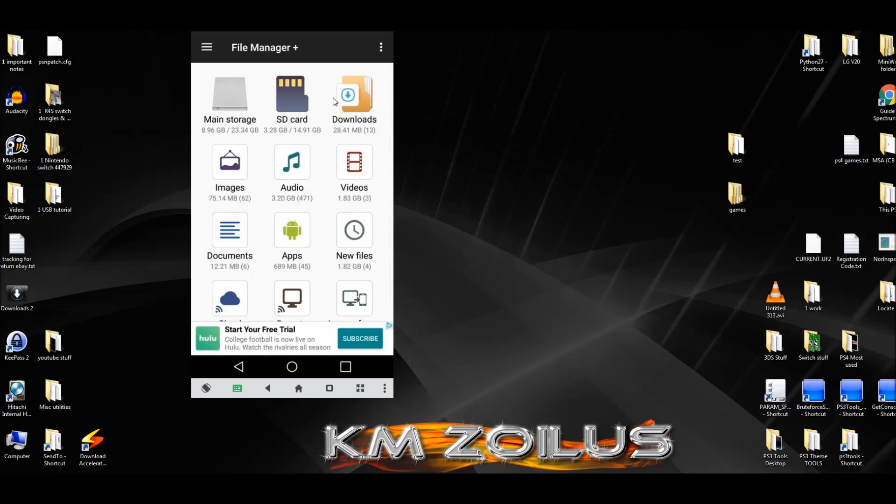
mouse_move(289, 106)
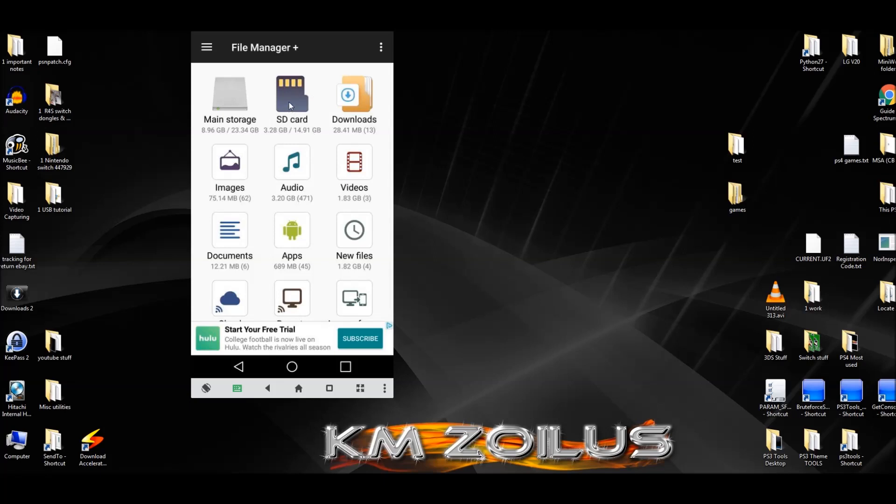
Step: On the SD card select only 'Phone to USB Home.txt' and copy it so the Paste bar appears
left_click(291, 100)
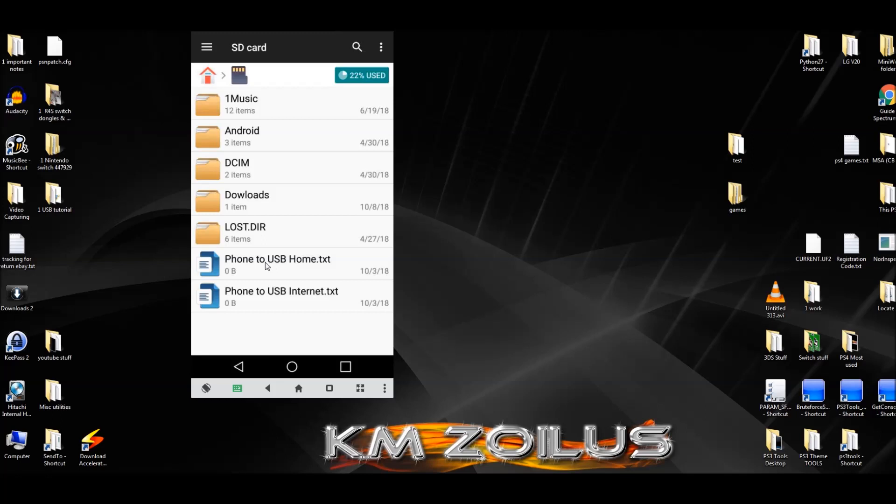
mouse_move(311, 271)
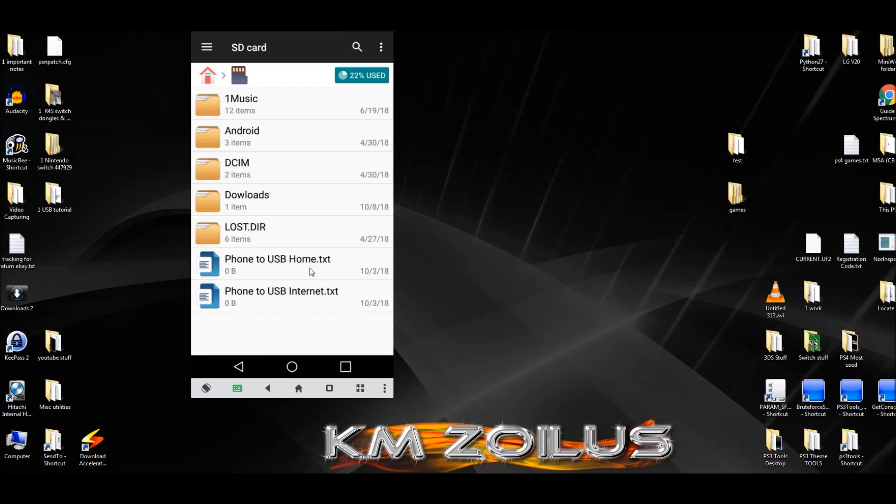
left_click(291, 264)
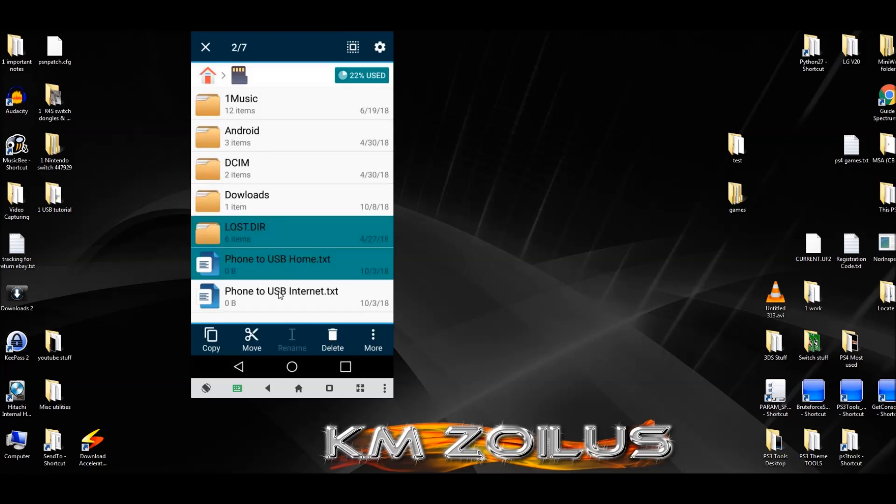
left_click(280, 296)
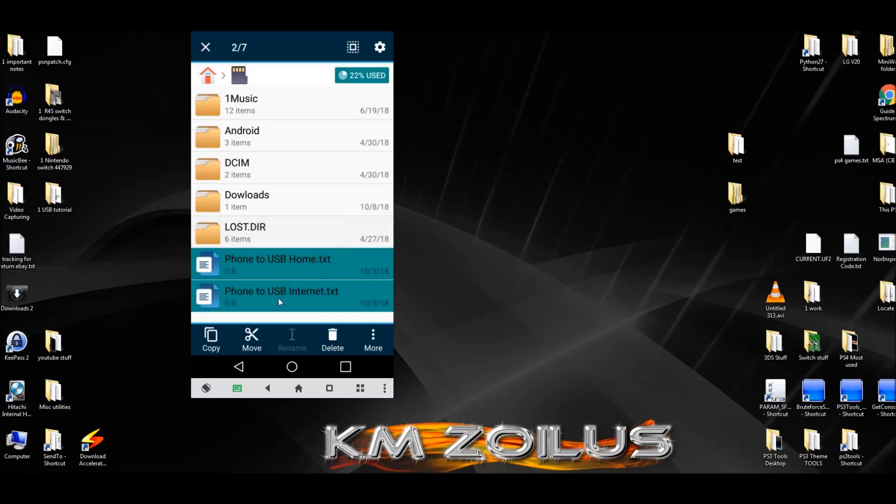
left_click(291, 296)
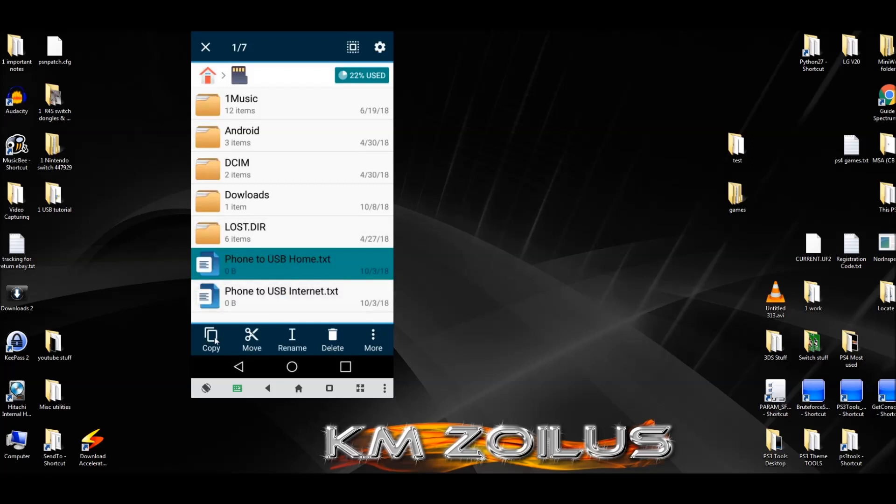
mouse_move(256, 345)
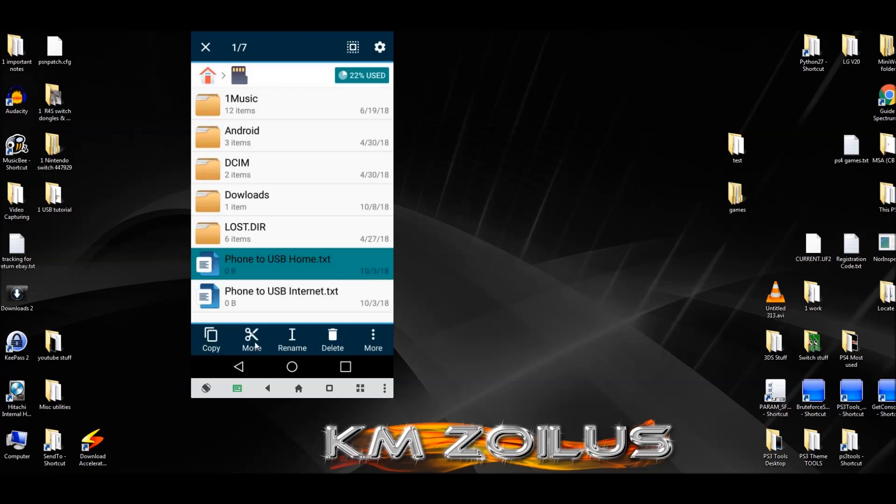
mouse_move(271, 264)
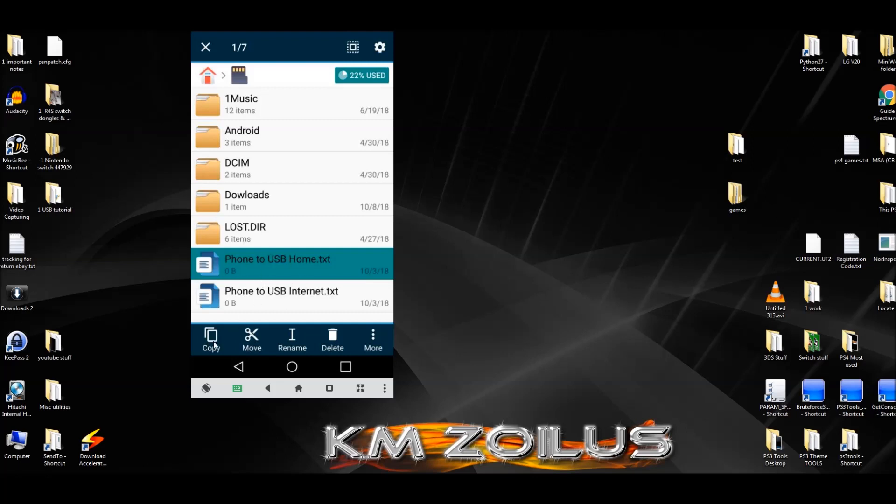
left_click(210, 340)
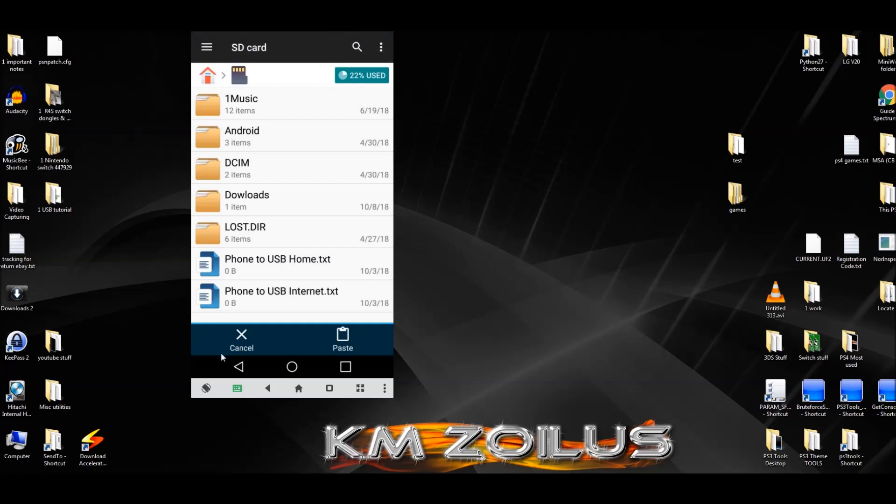
Step: Navigate to Home FTP's sda1 folder and paste 'Phone to USB Home.txt' beside Misc and PS4
left_click(238, 367)
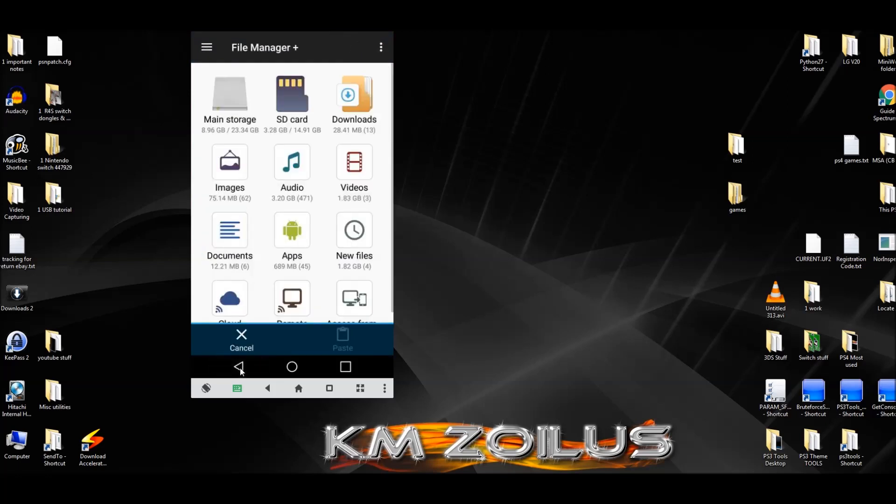
left_click(291, 298)
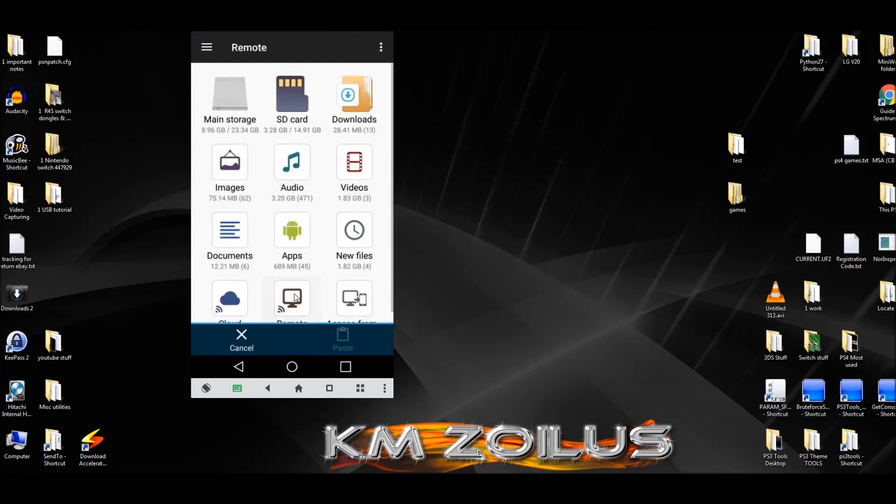
left_click(291, 298)
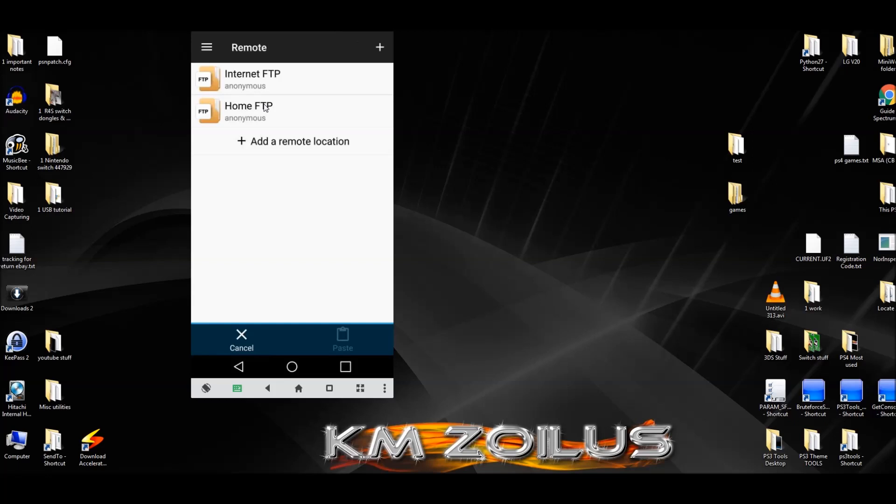
mouse_move(276, 101)
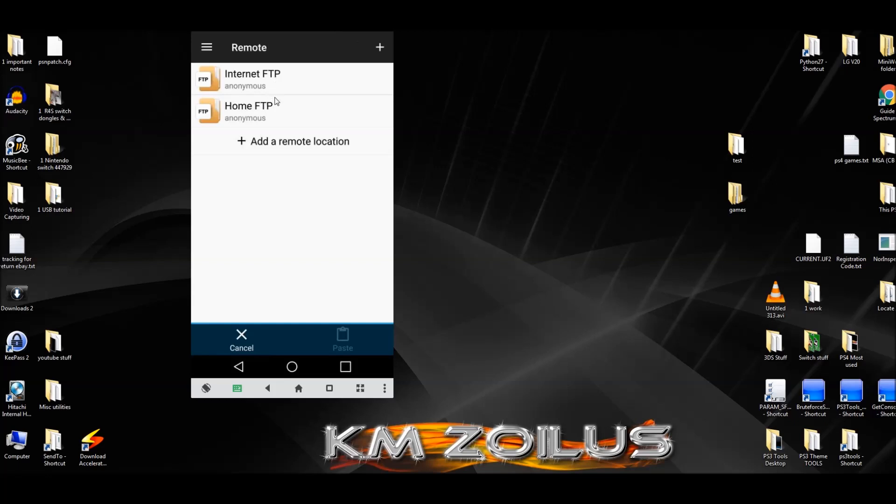
left_click(248, 111)
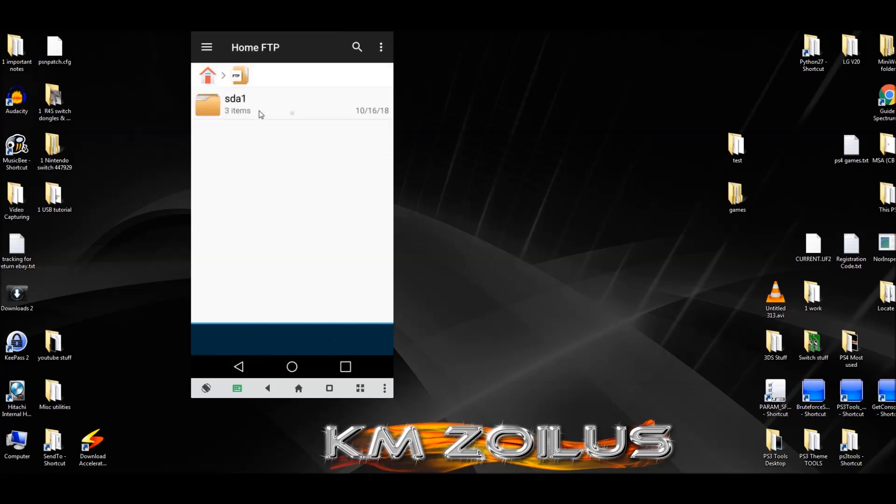
left_click(246, 105)
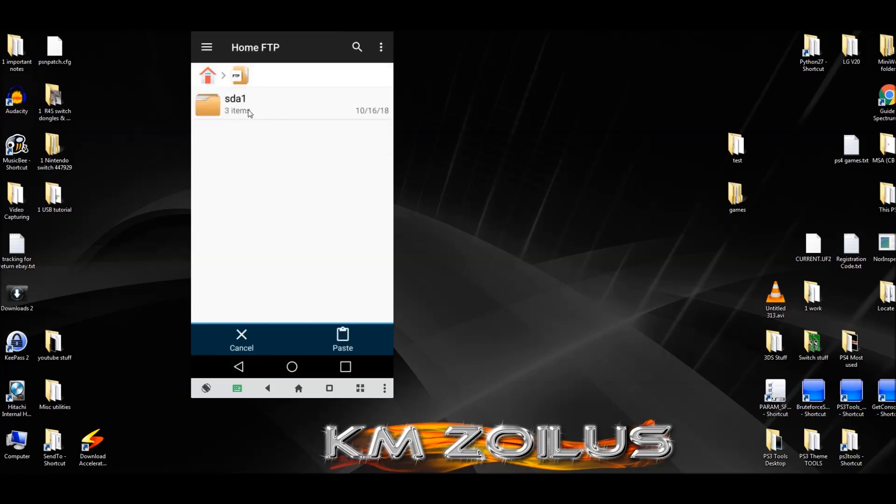
mouse_move(247, 112)
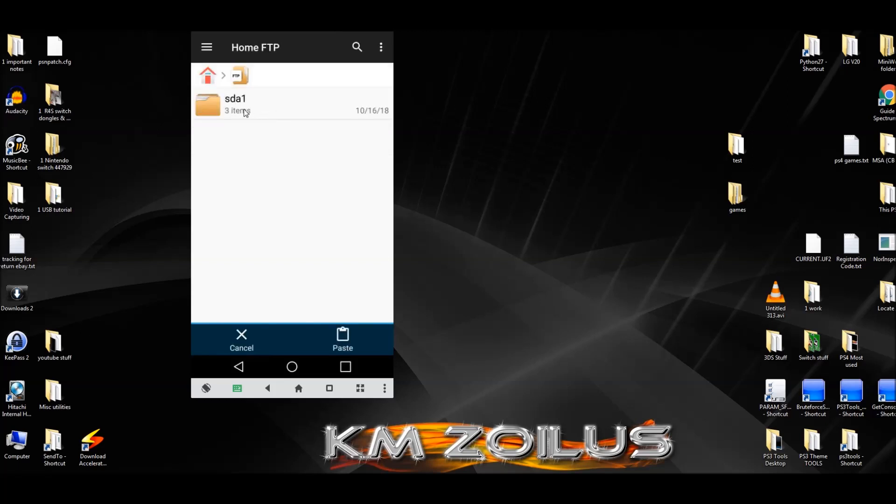
left_click(235, 104)
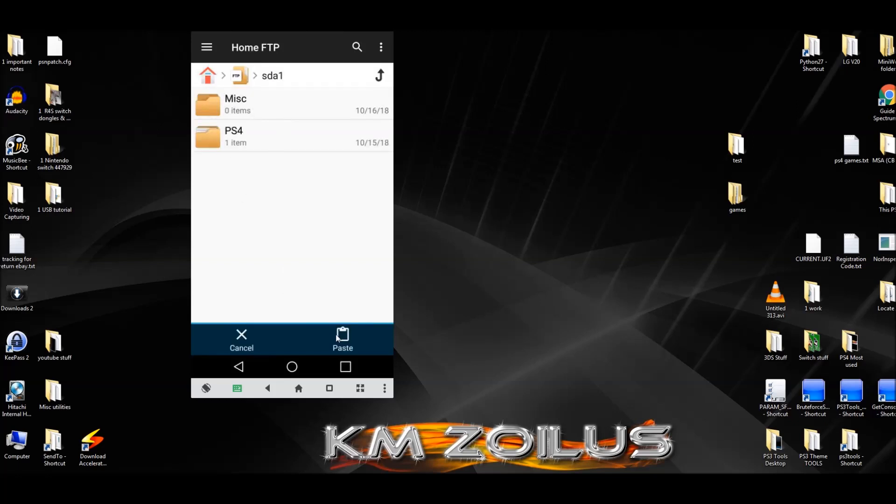
left_click(343, 340)
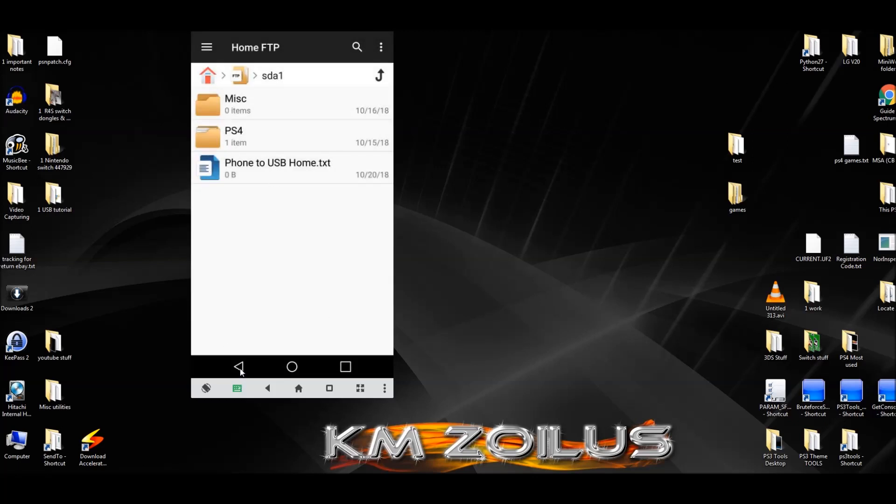
Step: Return to the Remote list and browse sda1 through Internet FTP to see the pasted file
left_click(239, 367)
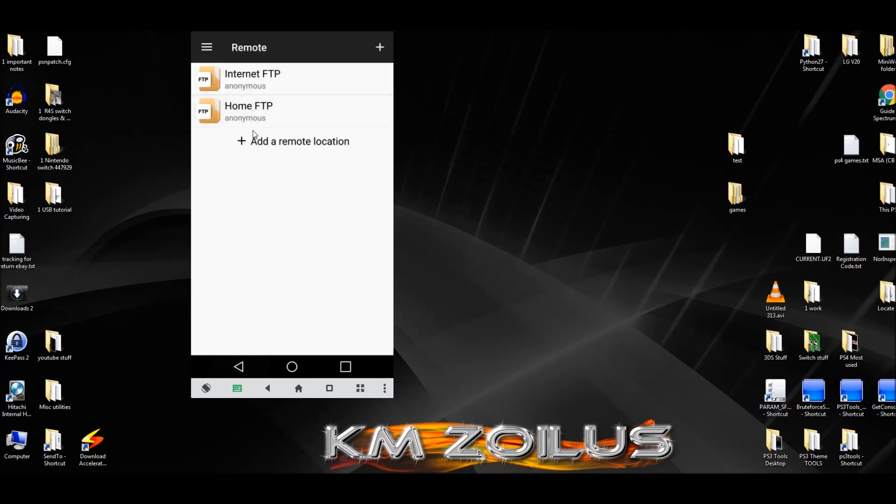
left_click(251, 79)
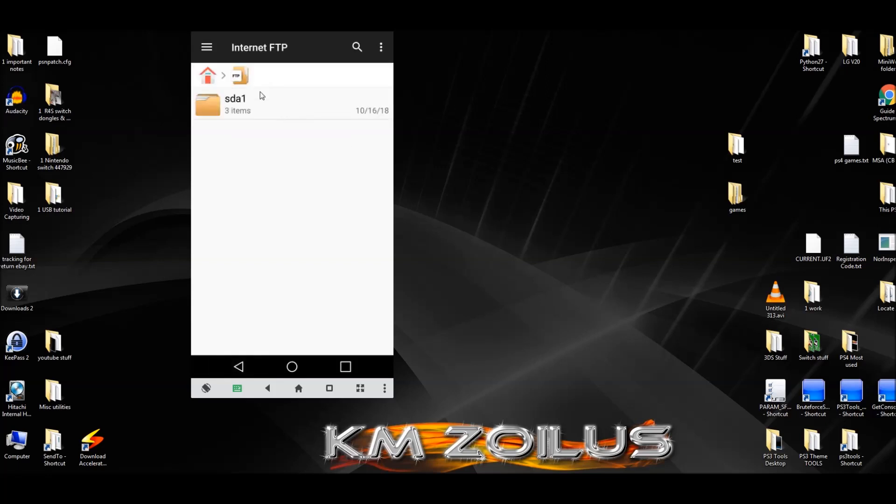
left_click(235, 103)
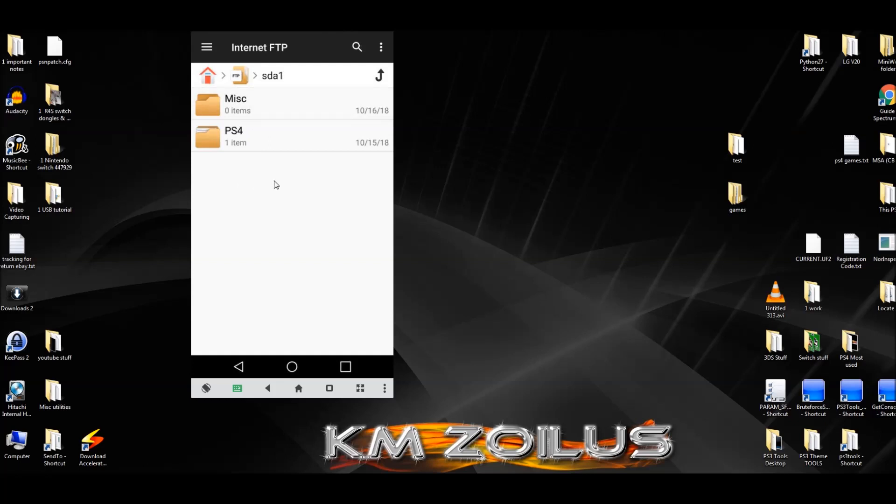
mouse_move(291, 168)
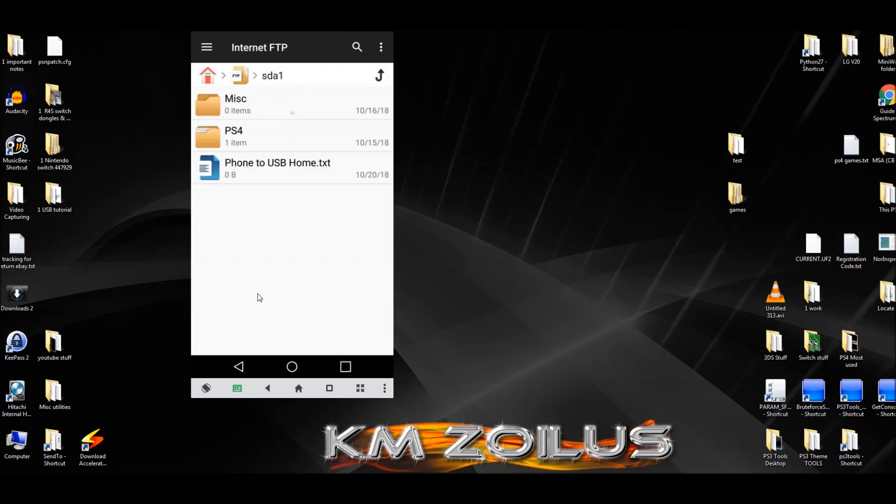
mouse_move(246, 284)
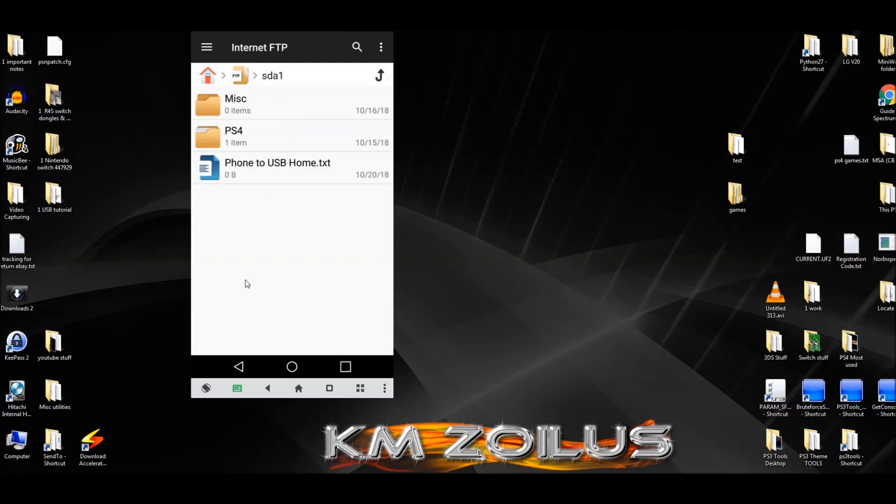
mouse_move(270, 280)
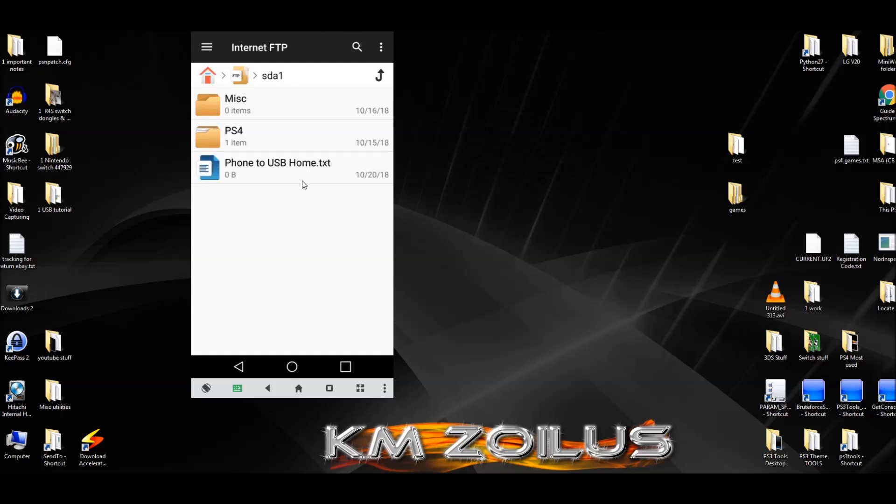
mouse_move(269, 186)
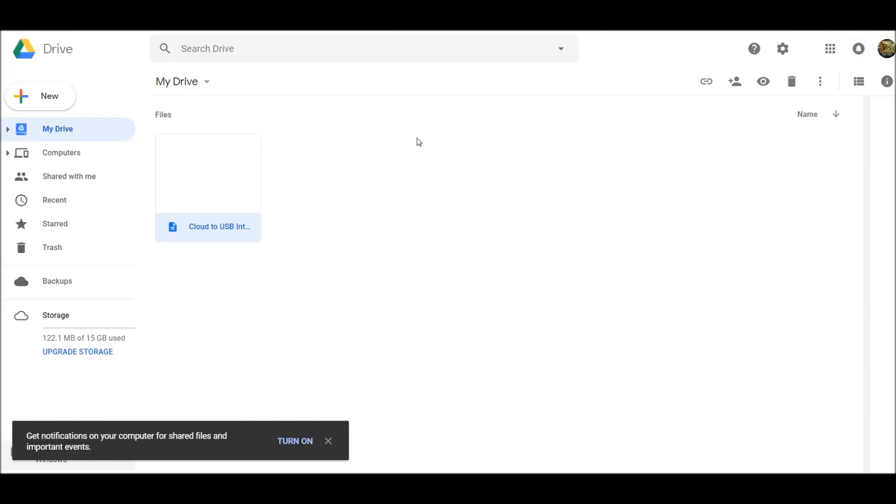
mouse_move(236, 231)
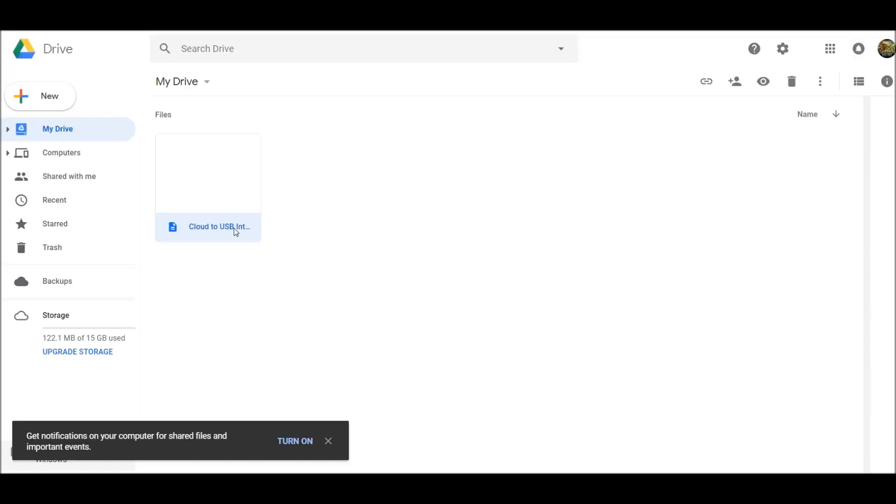
mouse_move(295, 240)
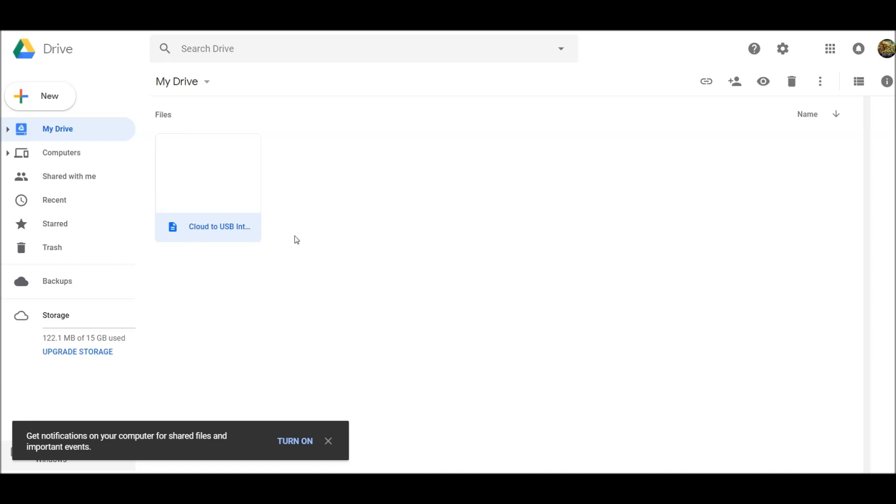
mouse_move(309, 174)
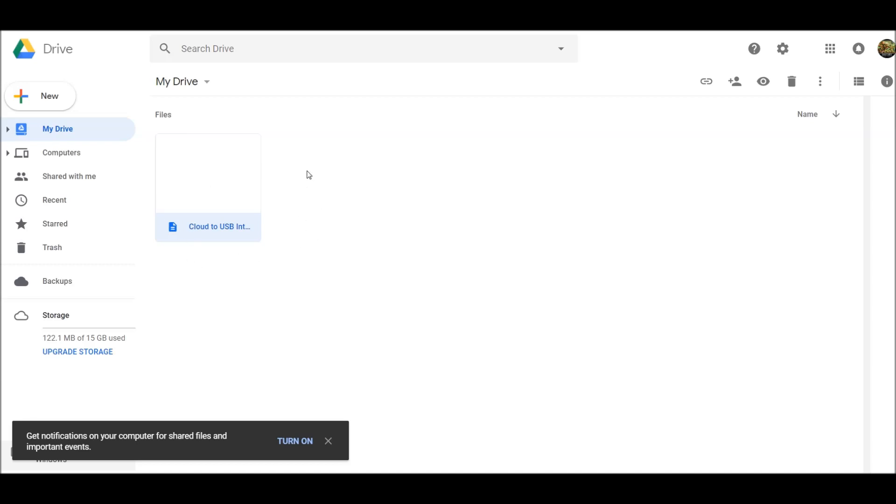
mouse_move(231, 228)
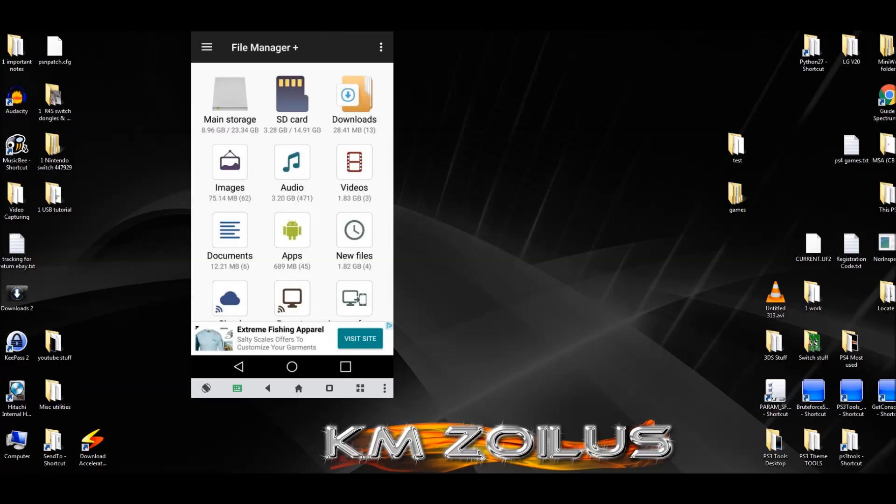
mouse_move(233, 302)
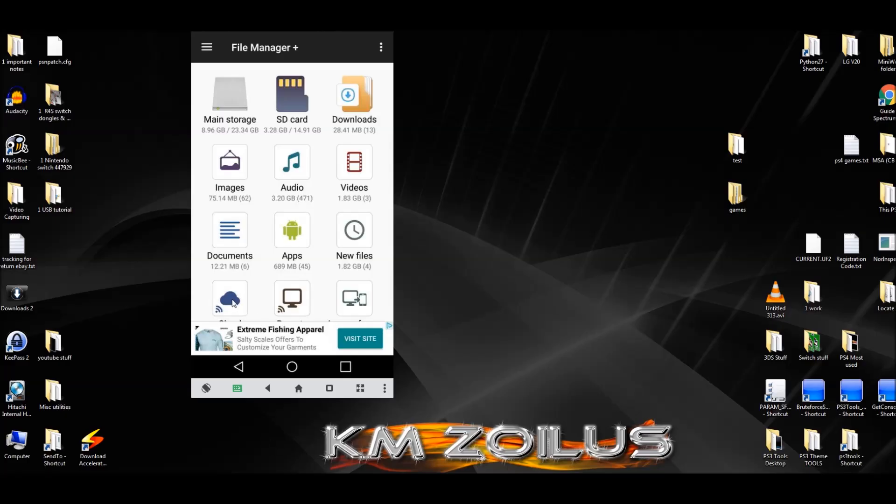
Step: Show the Cloud list with the linked Google Drive account, peek at Add Cloud options and dismiss them
left_click(229, 298)
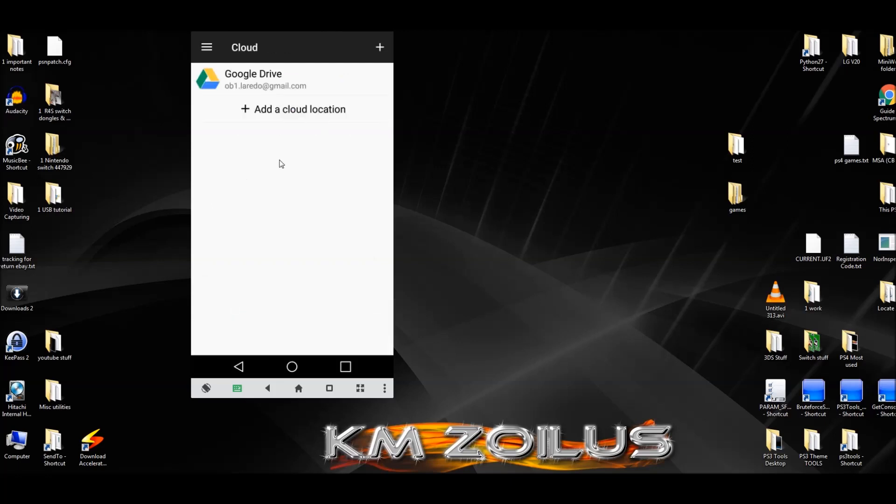
left_click(293, 109)
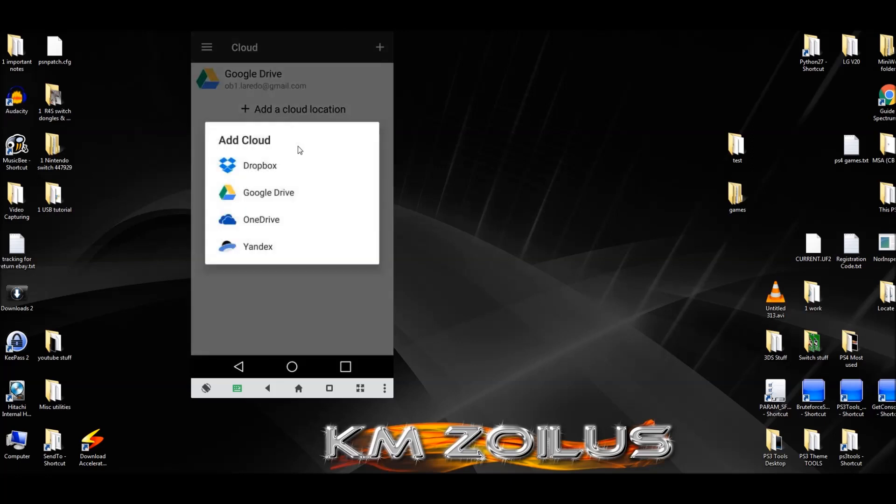
mouse_move(266, 231)
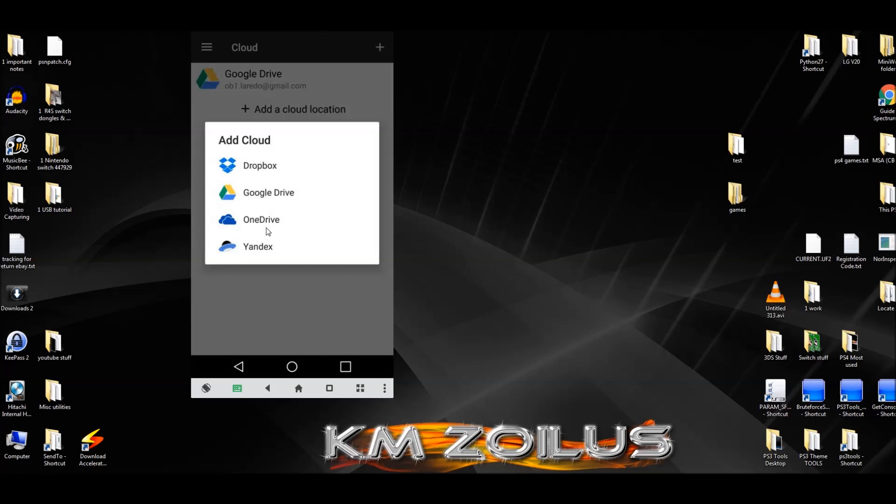
mouse_move(289, 194)
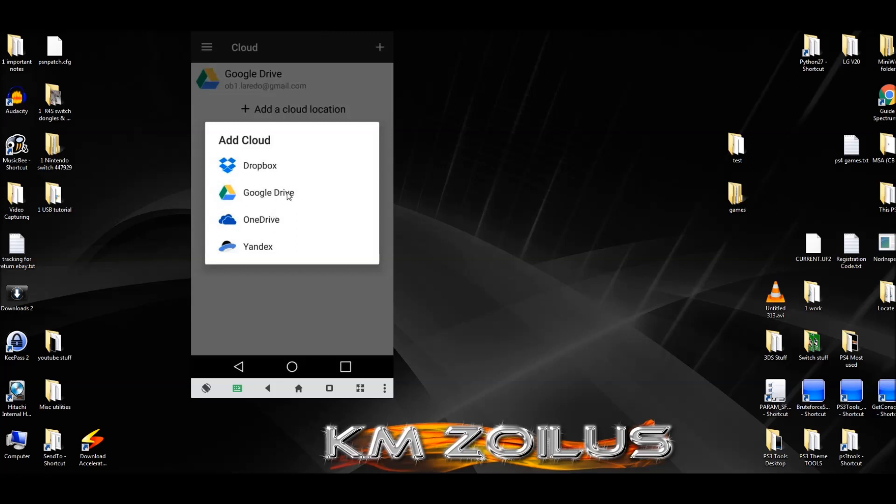
left_click(285, 123)
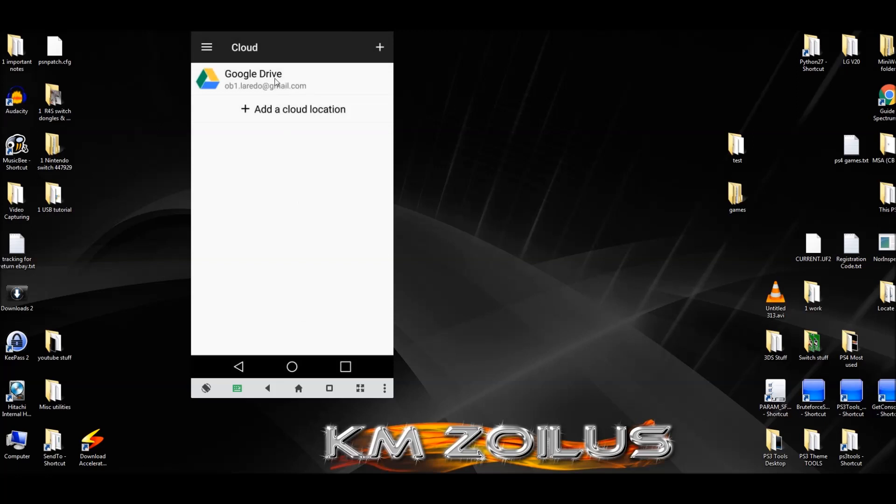
Step: Copy 'Cloud to USB Internet.txt' from the linked Google Drive storage
left_click(253, 79)
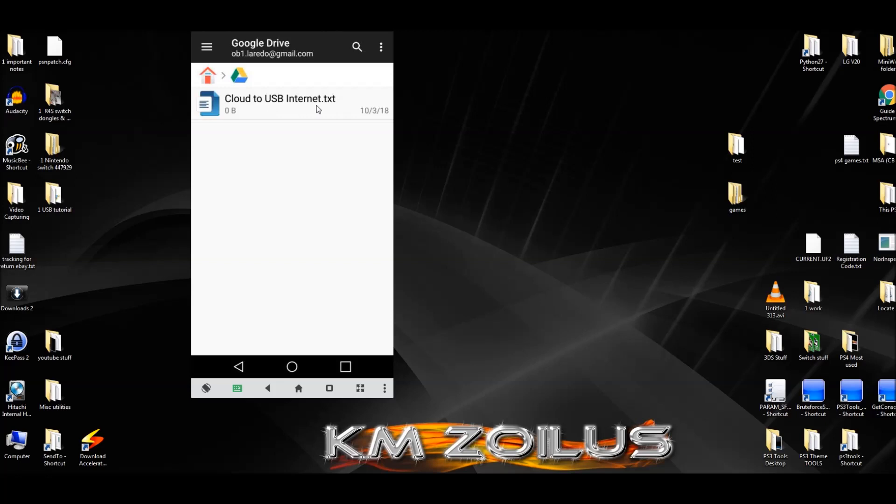
mouse_move(300, 110)
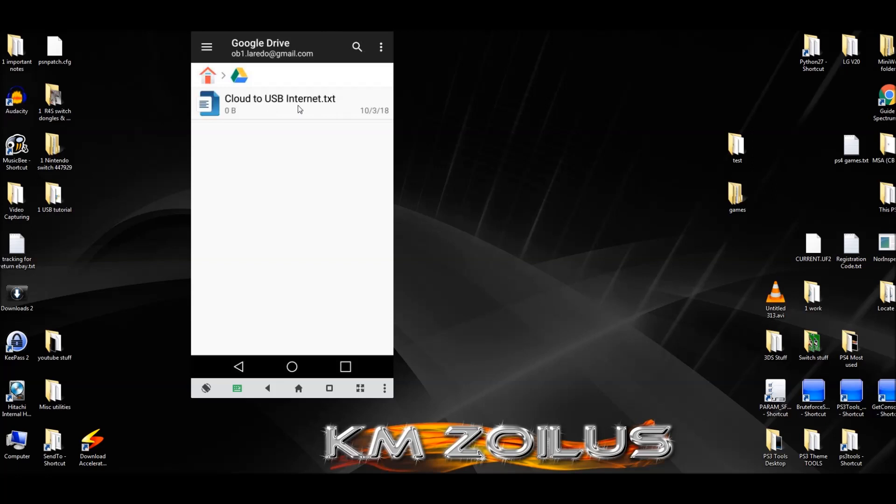
mouse_move(271, 106)
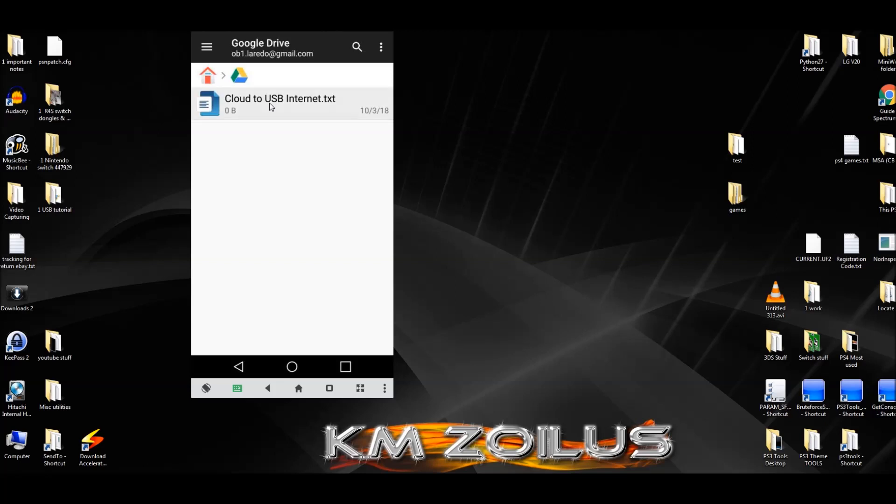
left_click(279, 104)
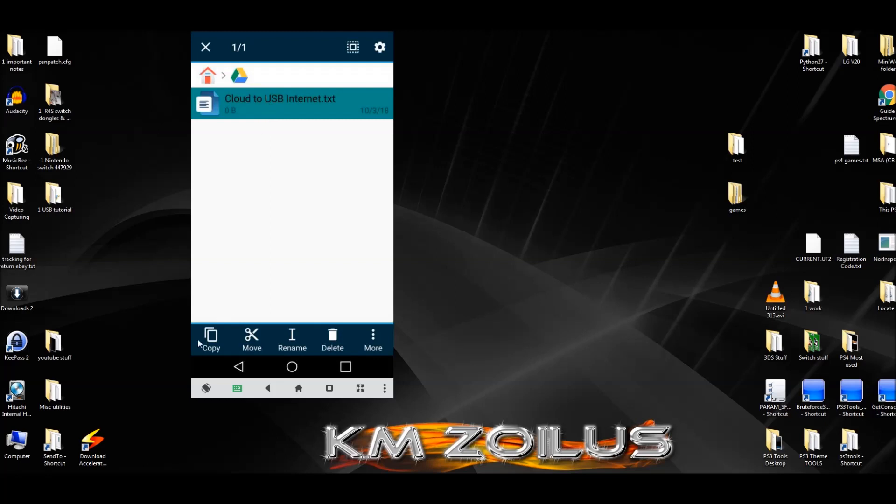
left_click(210, 340)
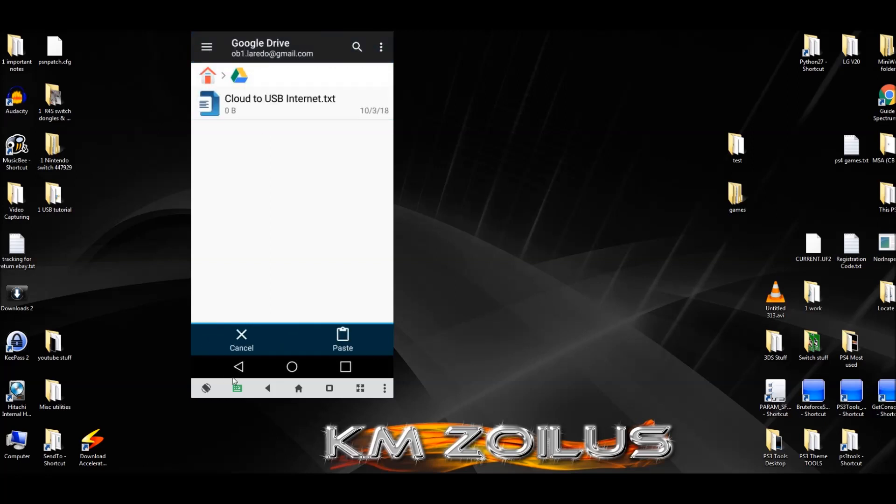
Step: Browse to the sda1 folder on the Home FTP remote location
left_click(240, 367)
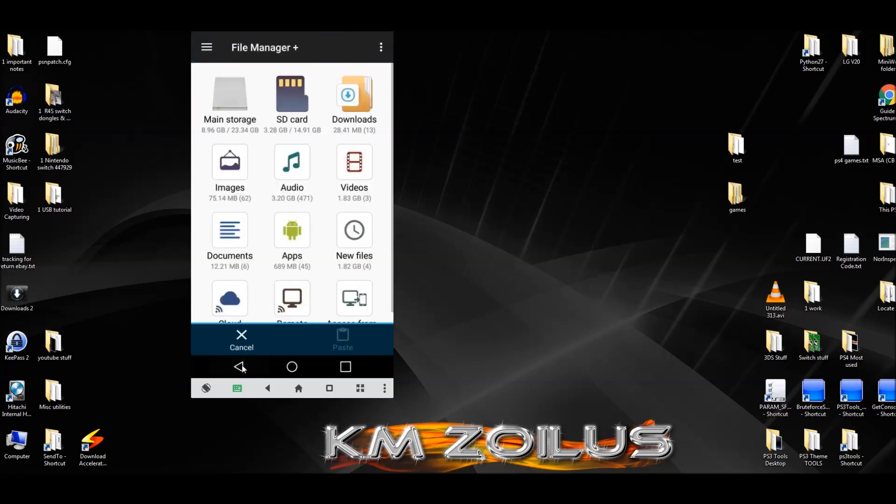
left_click(291, 299)
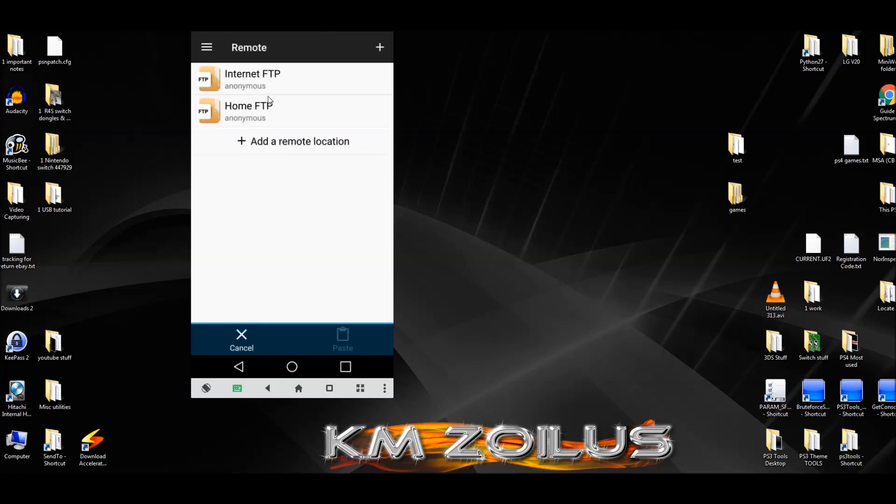
mouse_move(254, 87)
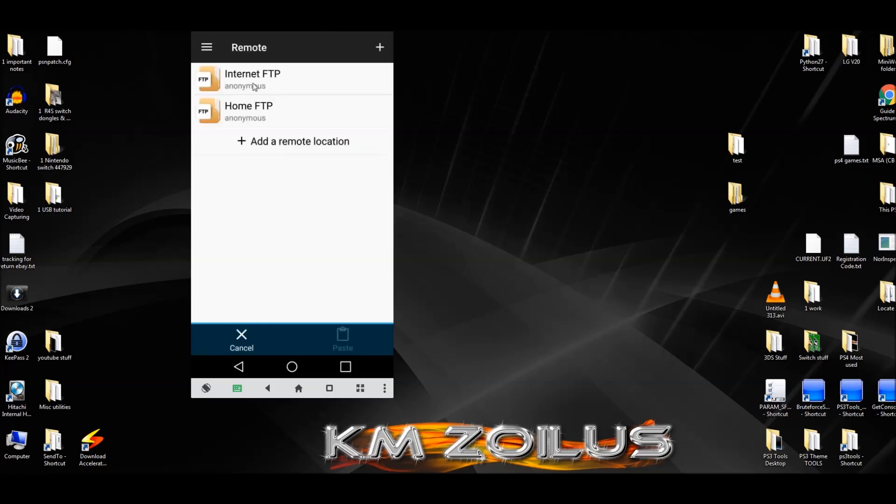
mouse_move(273, 73)
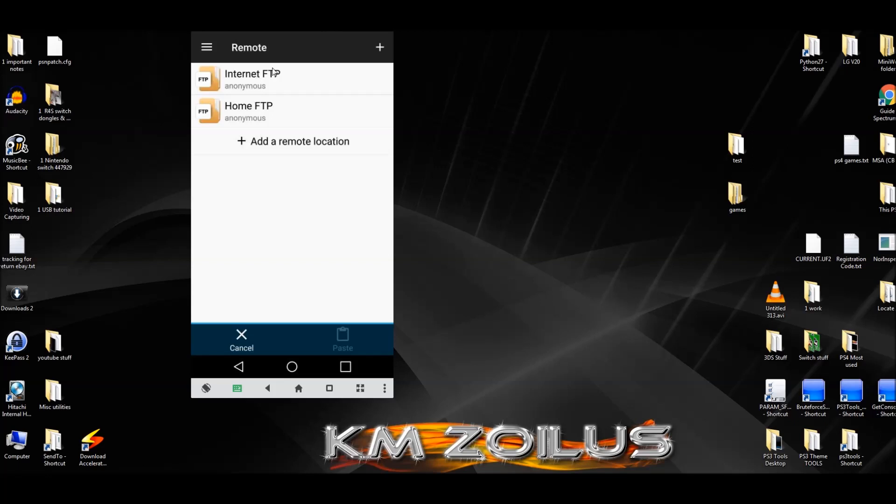
mouse_move(259, 82)
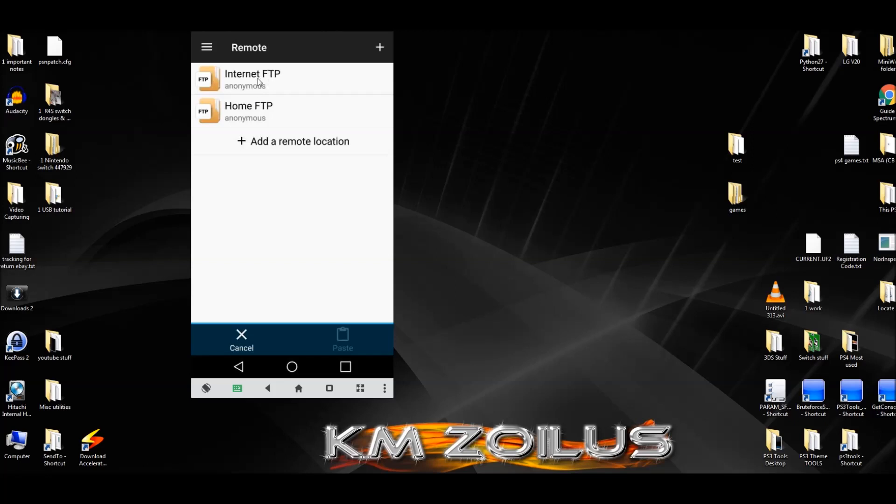
mouse_move(264, 112)
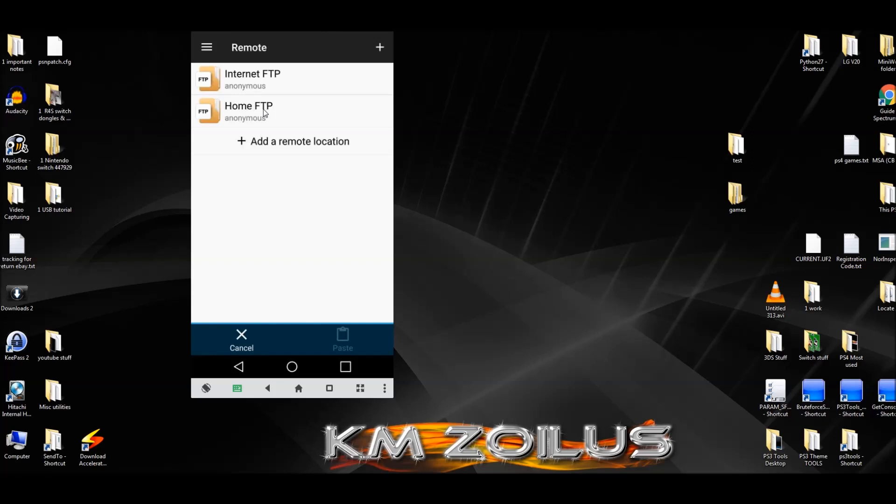
left_click(248, 111)
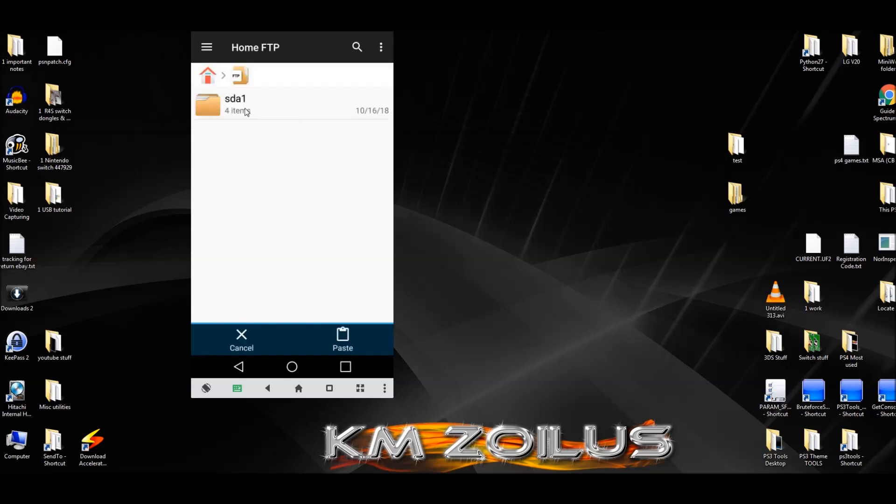
left_click(234, 104)
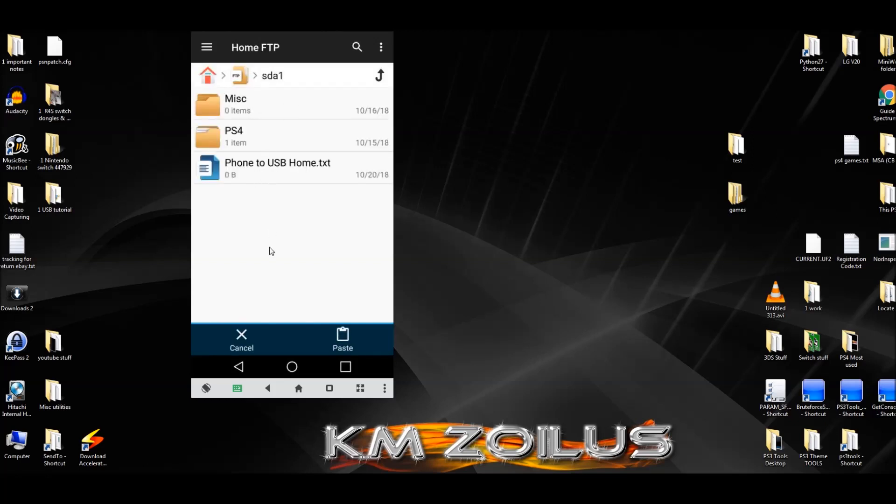
mouse_move(309, 267)
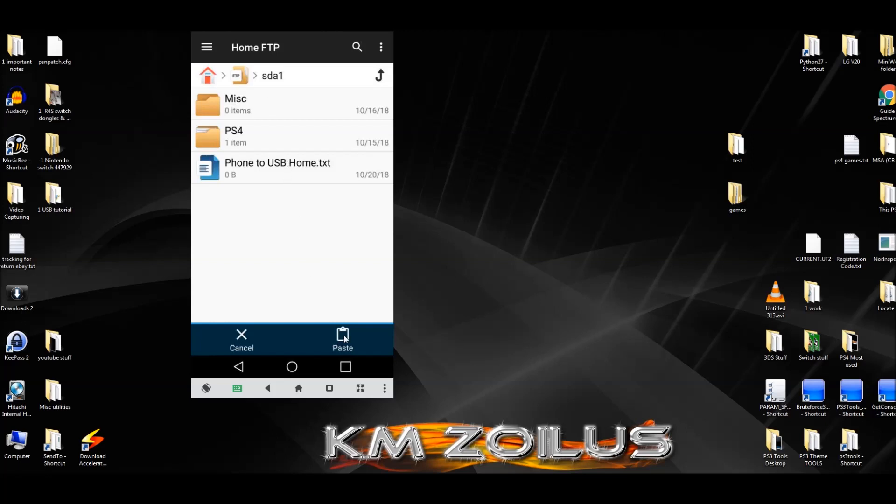
Step: Paste 'Cloud to USB Internet.txt' into Home FTP's sda1 beside 'Phone to USB Home.txt'
left_click(343, 340)
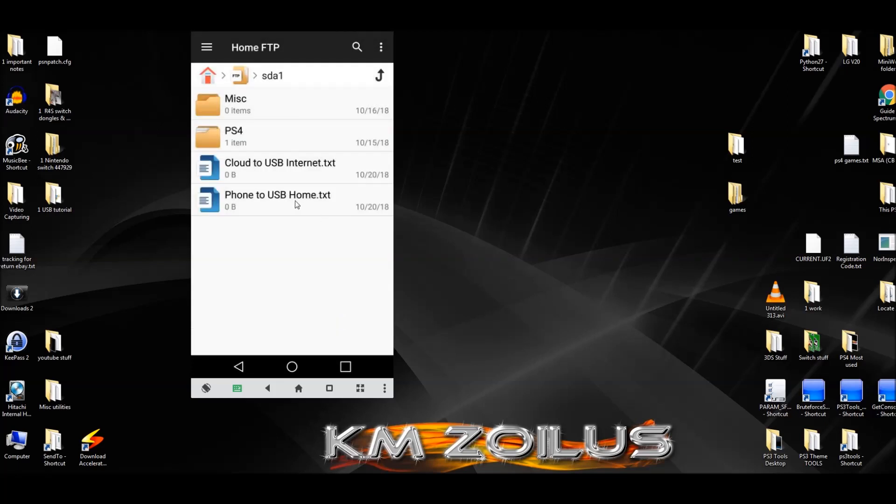
mouse_move(321, 207)
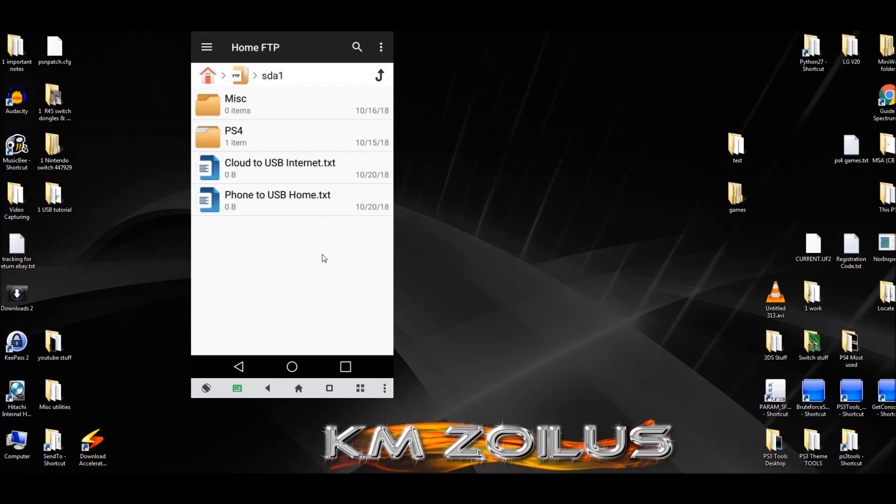
mouse_move(284, 325)
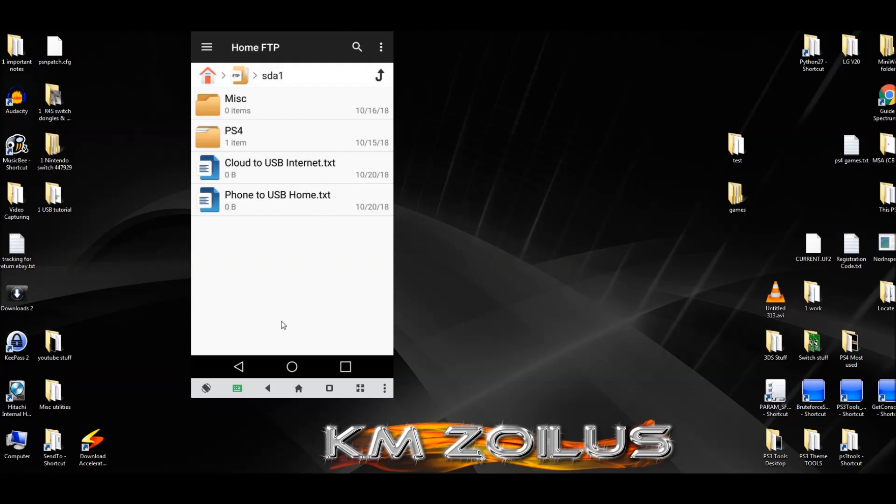
mouse_move(298, 223)
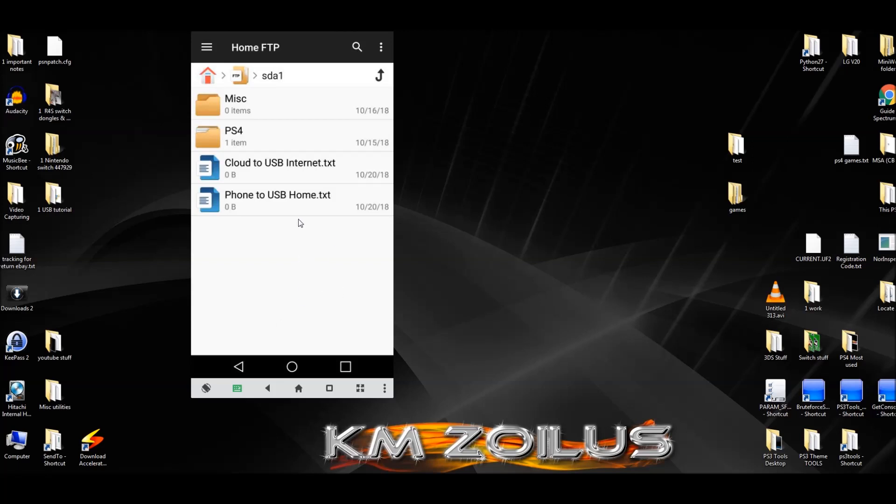
mouse_move(258, 310)
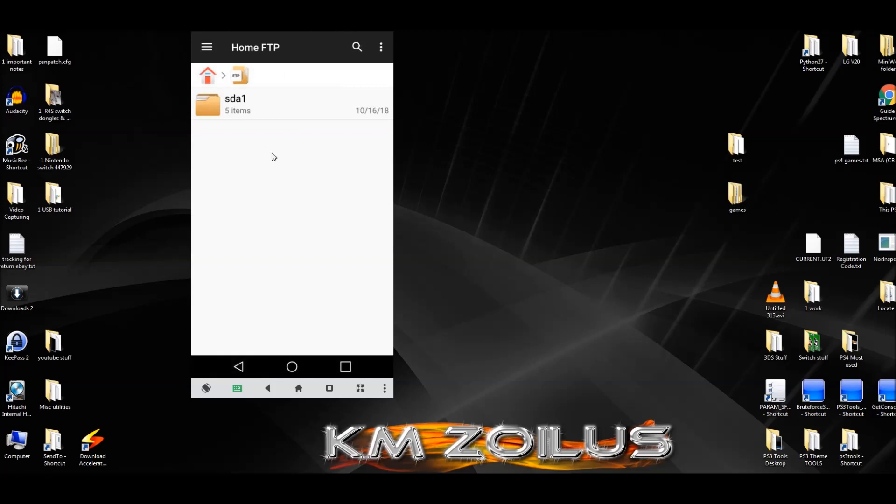
mouse_move(240, 371)
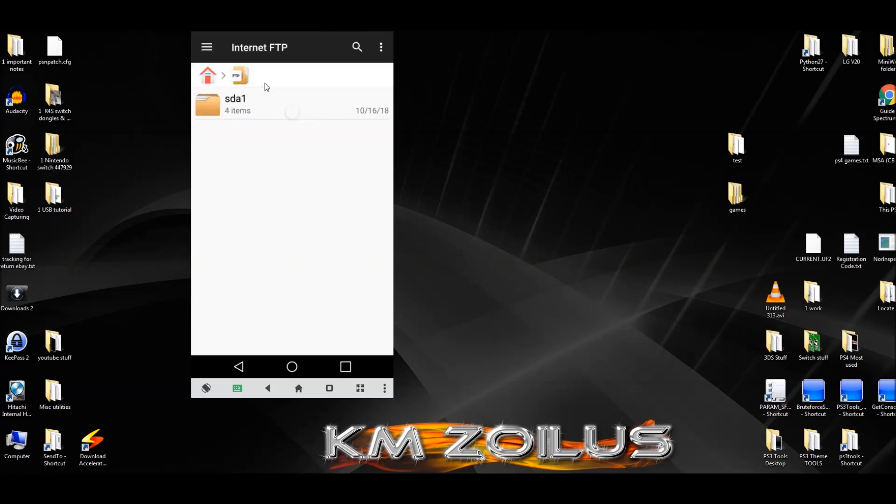
Step: View Internet FTP's sda1 folder showing both text files, then return home
left_click(235, 104)
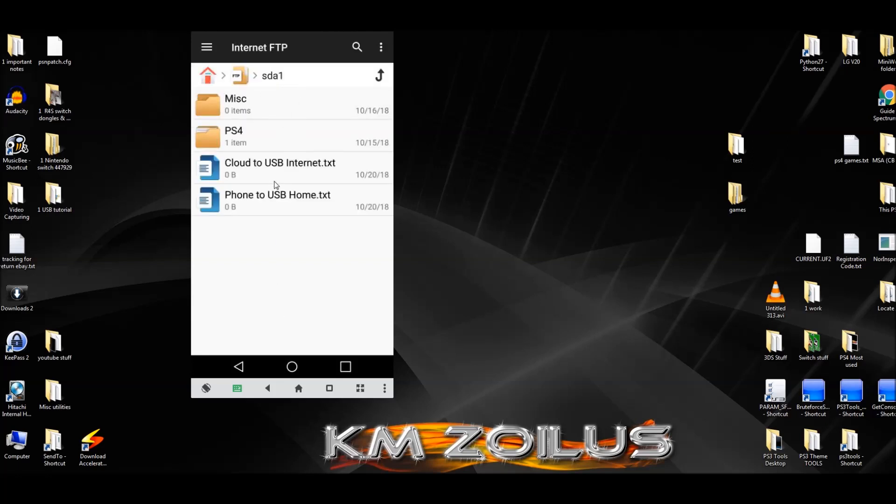
mouse_move(440, 281)
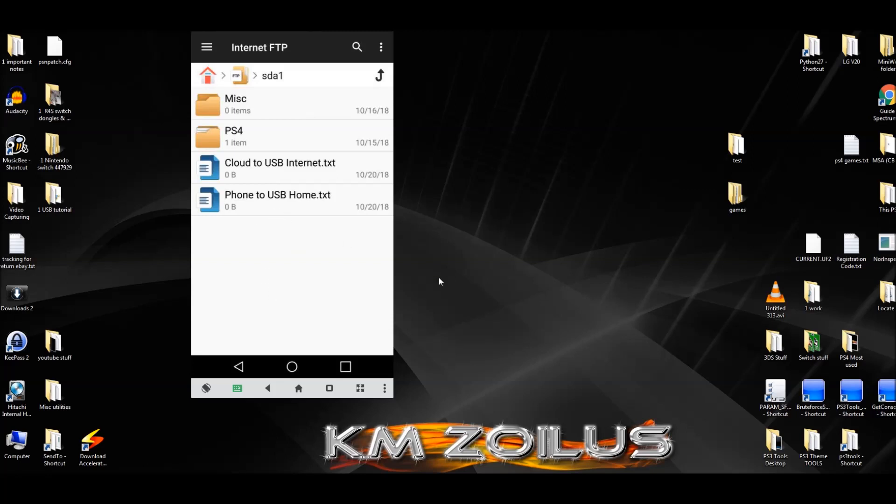
mouse_move(296, 184)
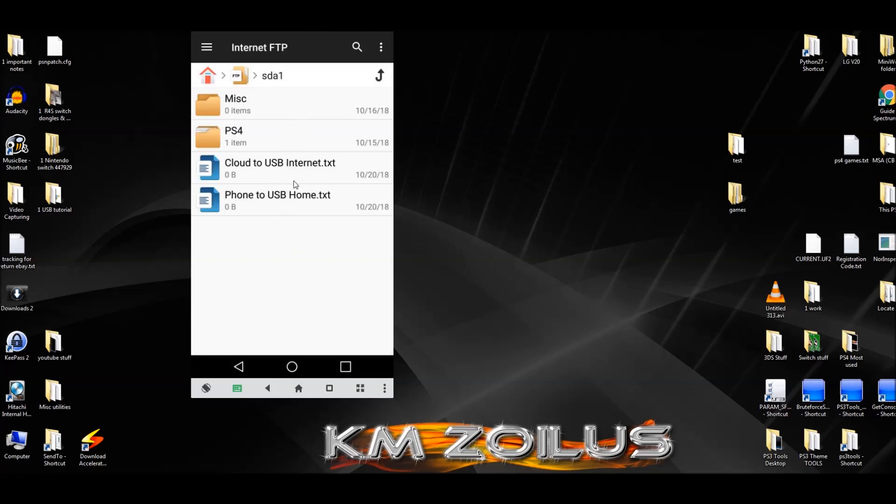
mouse_move(250, 323)
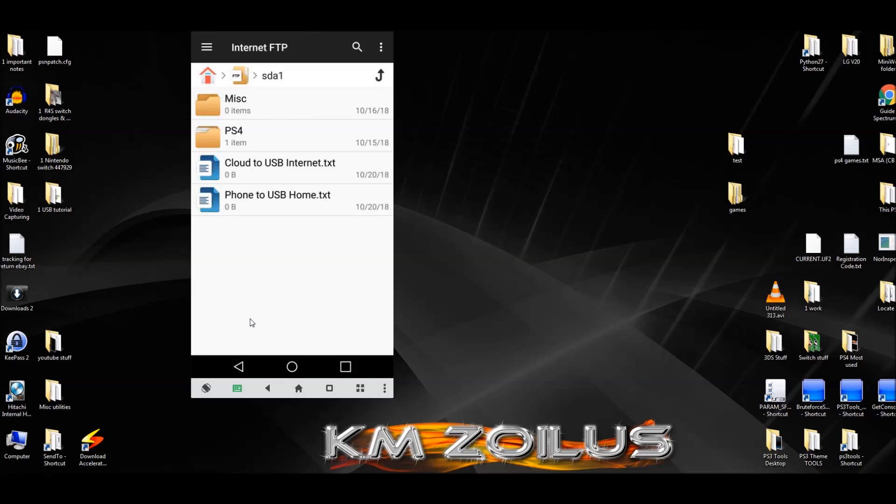
left_click(239, 366)
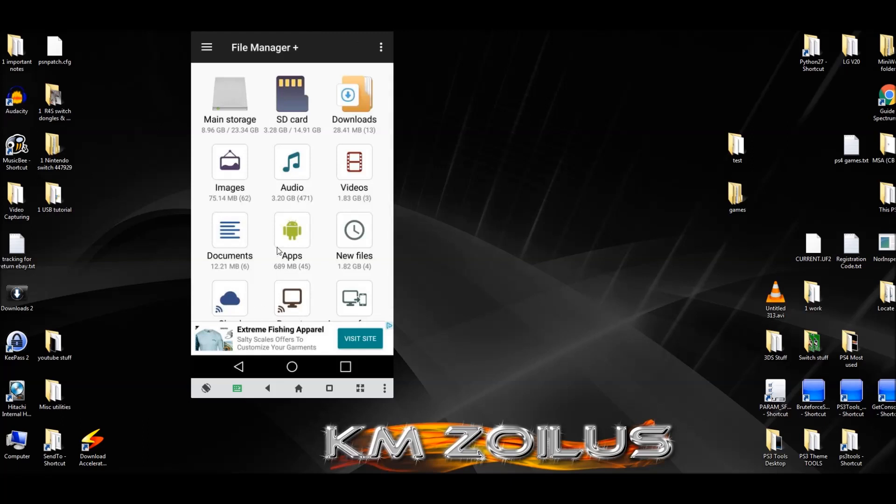
mouse_move(306, 246)
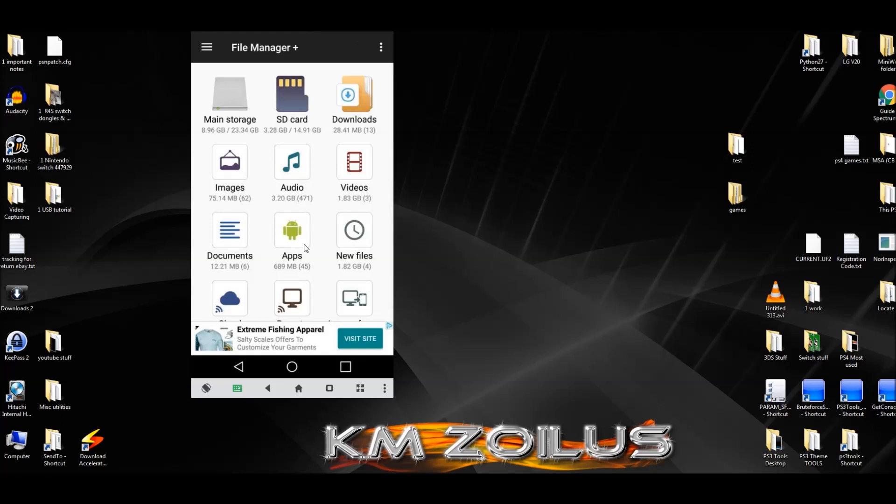
mouse_move(305, 229)
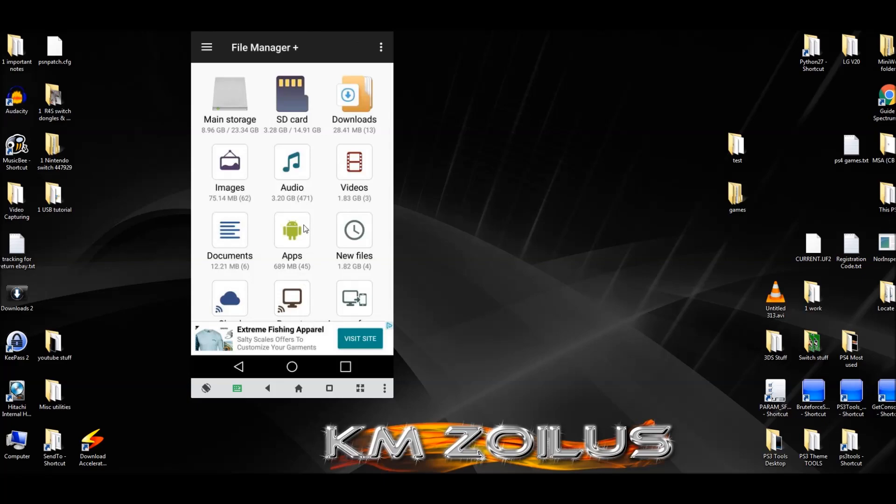